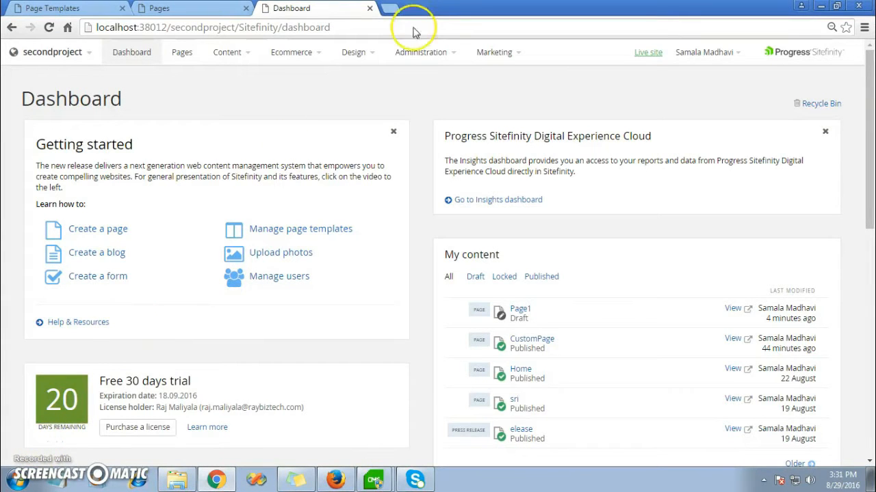
# Step: Go to Design > Page Templates to see the site's existing templates
pyautogui.click(359, 52)
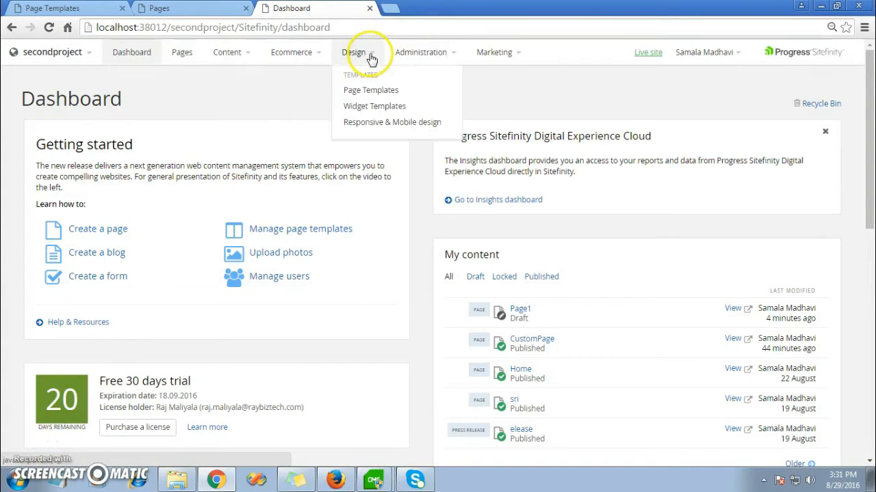
pyautogui.moveTo(371, 96)
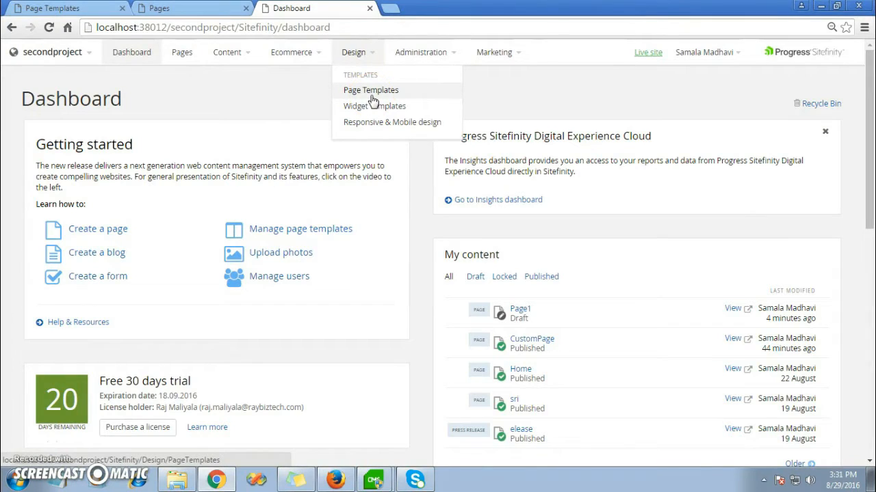
pyautogui.click(369, 90)
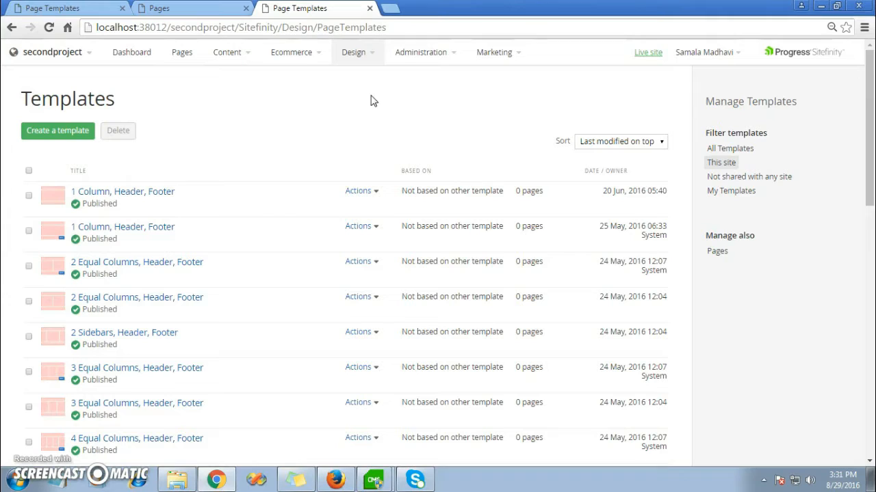
pyautogui.moveTo(71, 135)
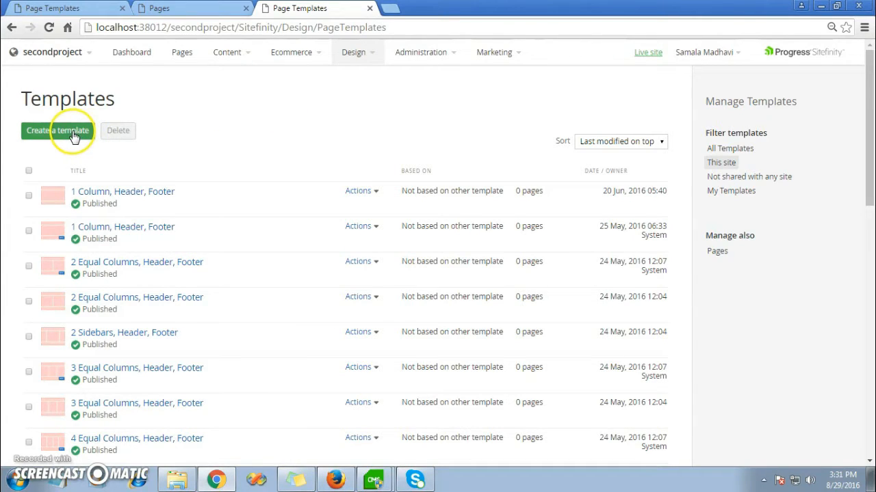
# Step: Start a new template named ExampleTemplate, built from scratch rather than from another template
pyautogui.click(58, 130)
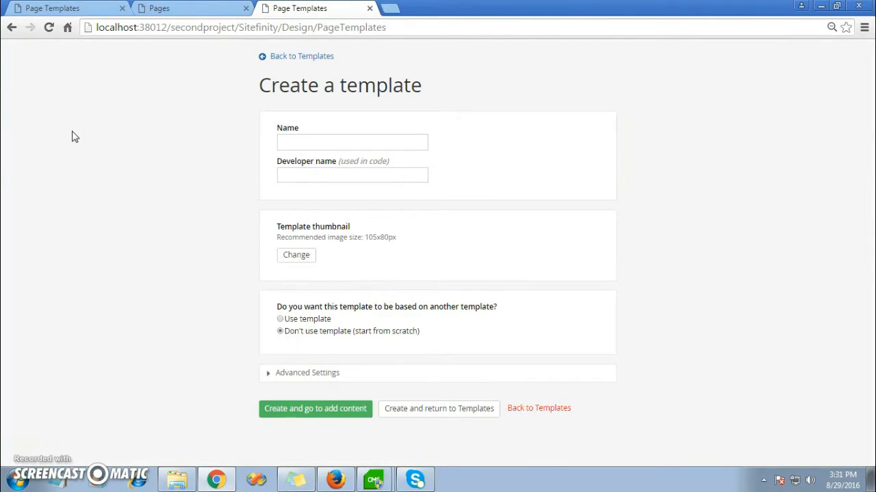
pyautogui.write('Ex')
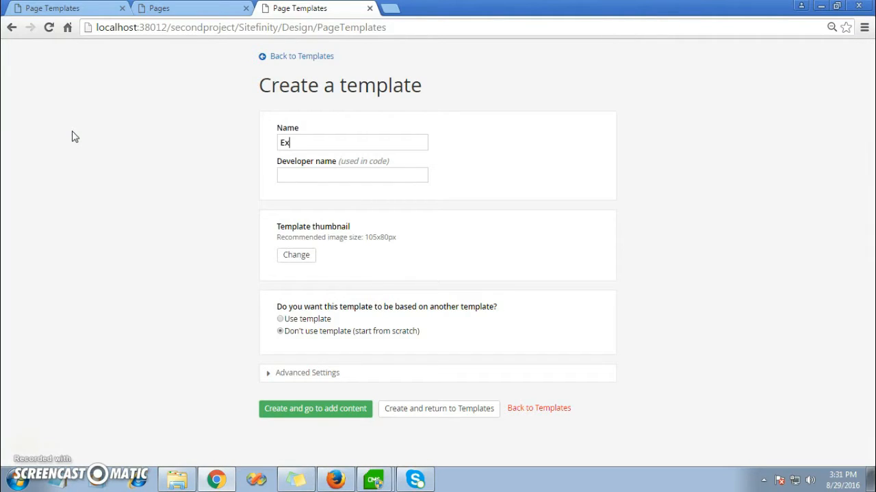
pyautogui.write('ampleTemp')
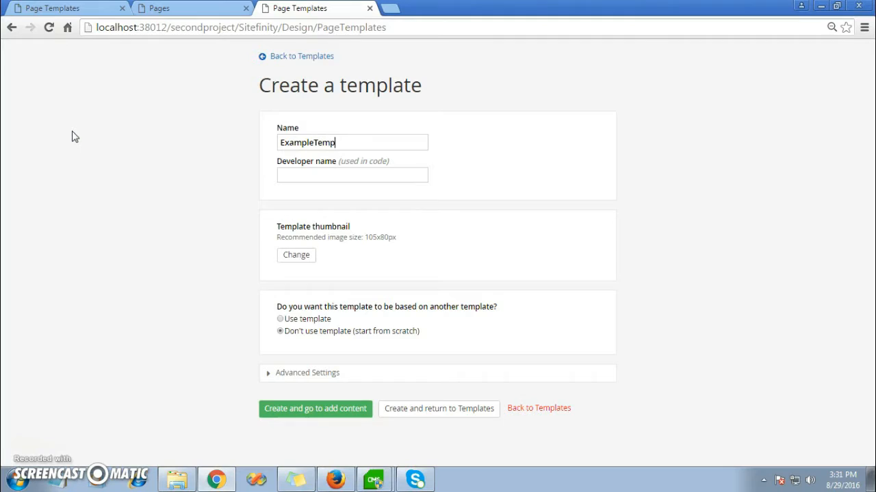
pyautogui.write('late')
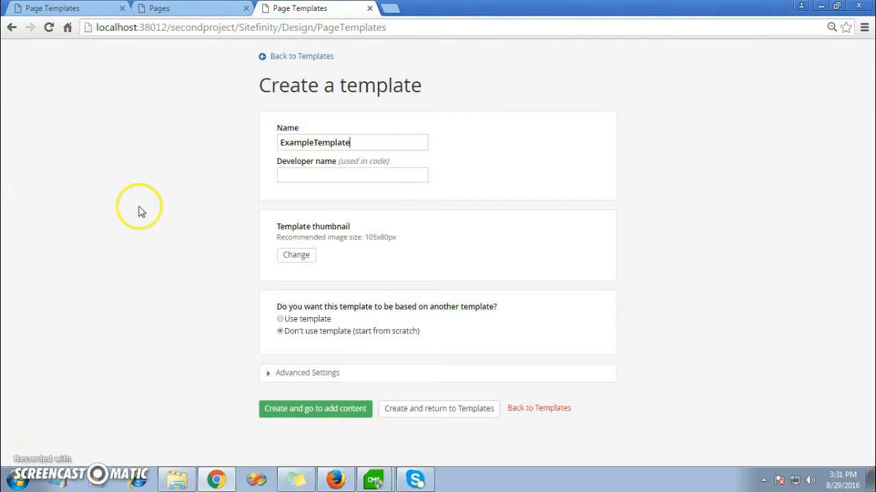
pyautogui.moveTo(339, 336)
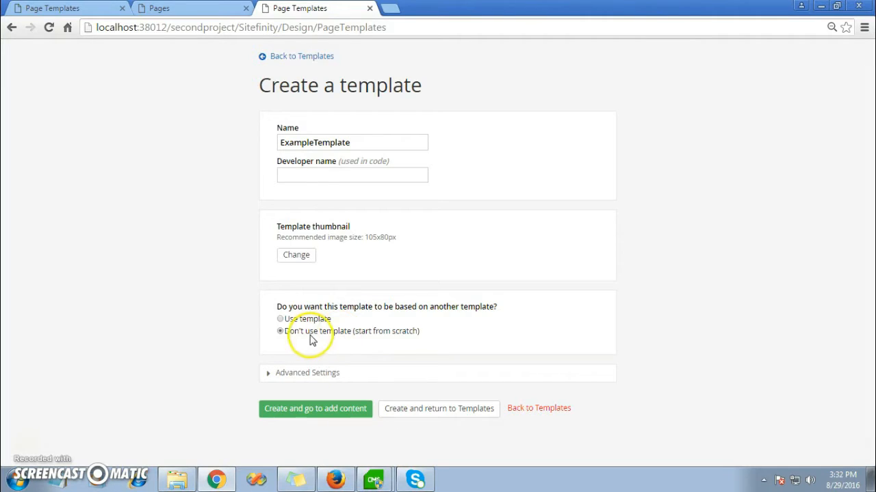
pyautogui.click(307, 373)
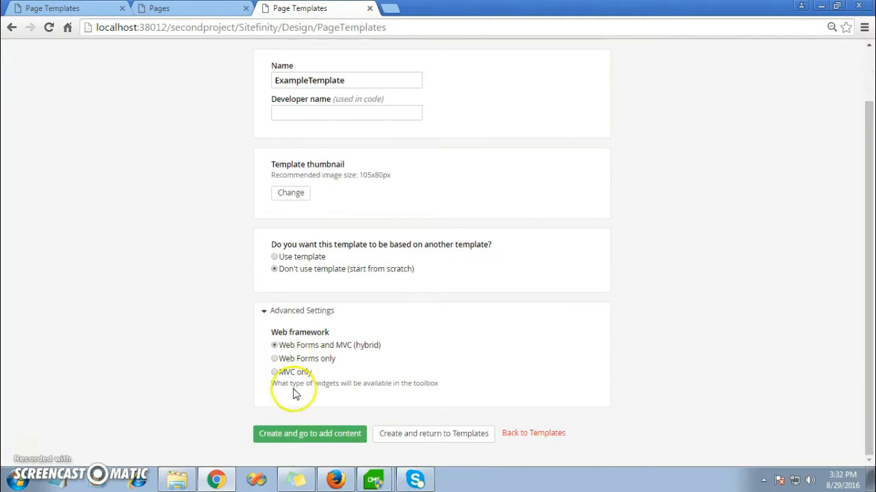
pyautogui.moveTo(306, 433)
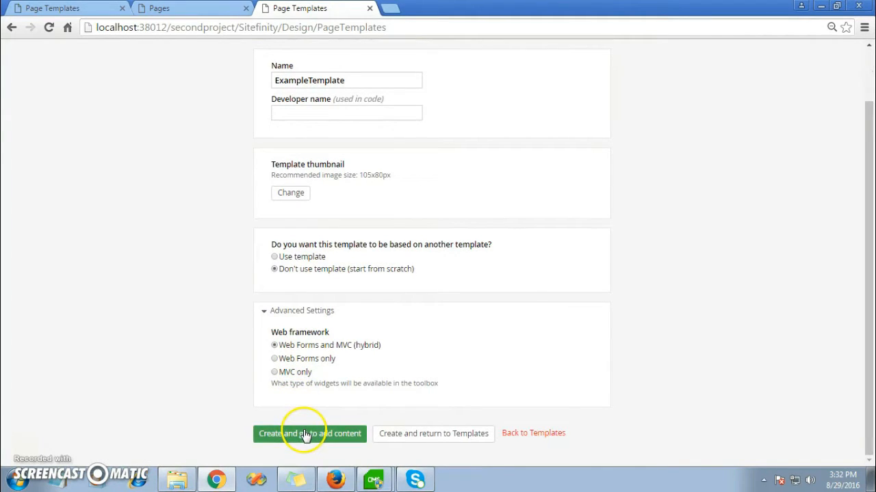
# Step: After the duplicate-name warning, rename the template to ExampleTemp1
pyautogui.click(309, 434)
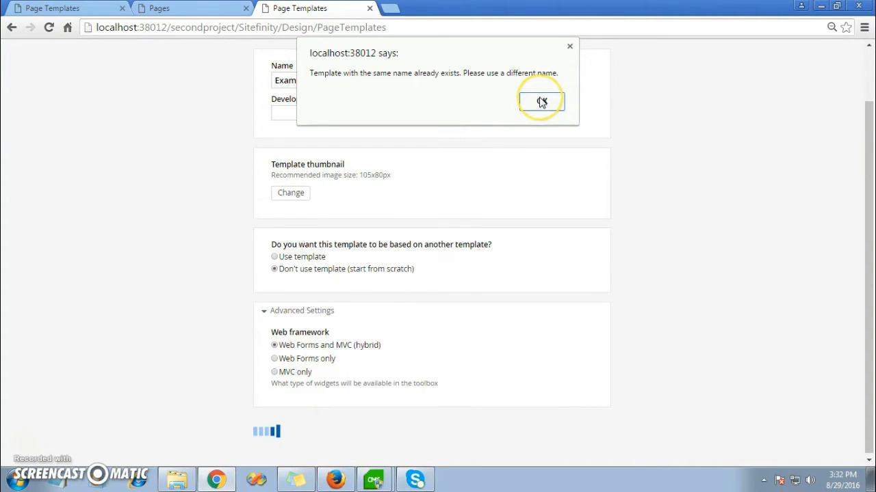
pyautogui.click(542, 101)
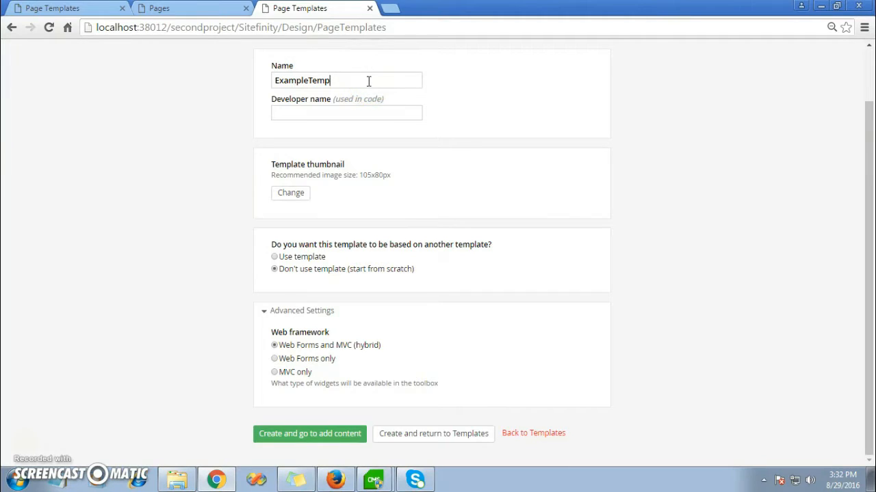
pyautogui.write('1')
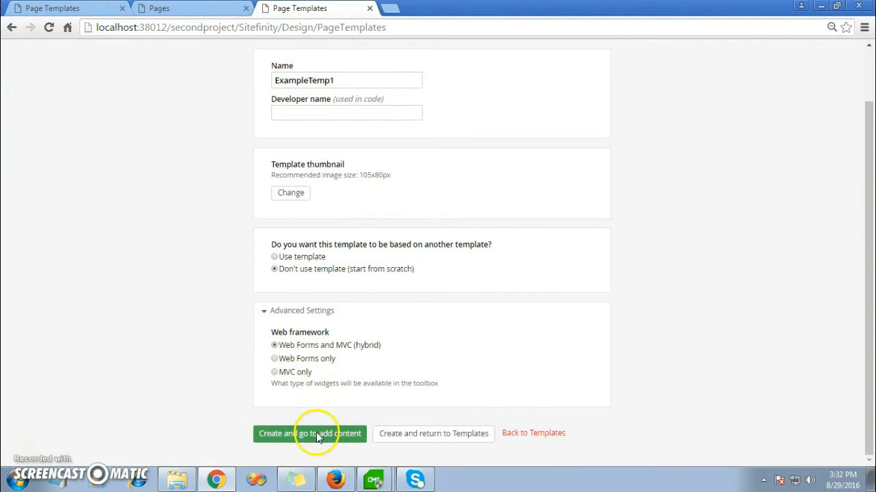
# Step: Create ExampleTemp1 and split its body into a 25% + 75% layout row
pyautogui.click(309, 433)
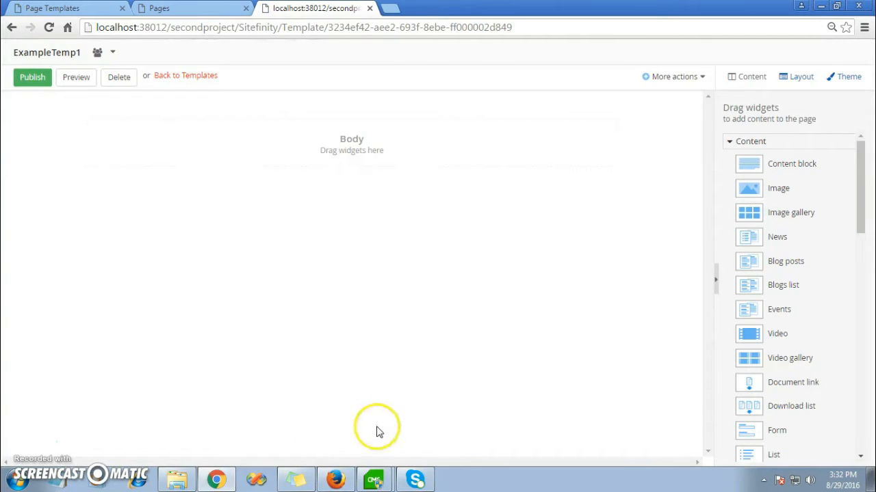
pyautogui.moveTo(798, 77)
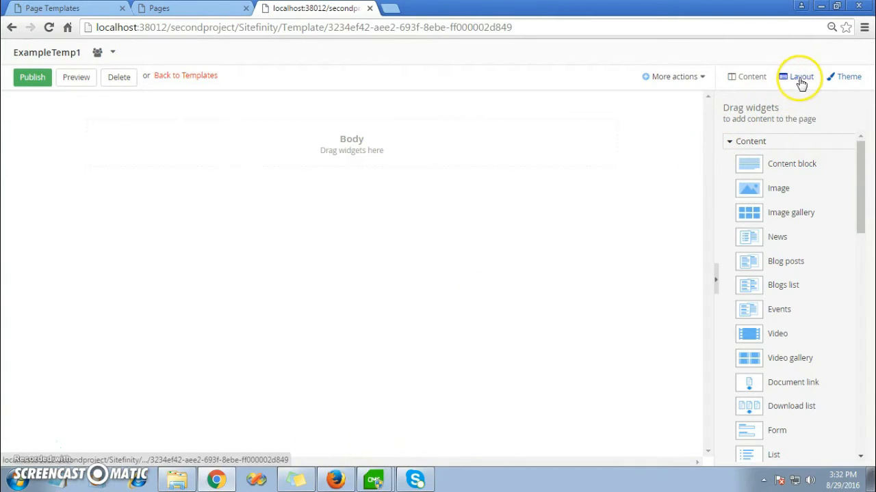
pyautogui.click(801, 77)
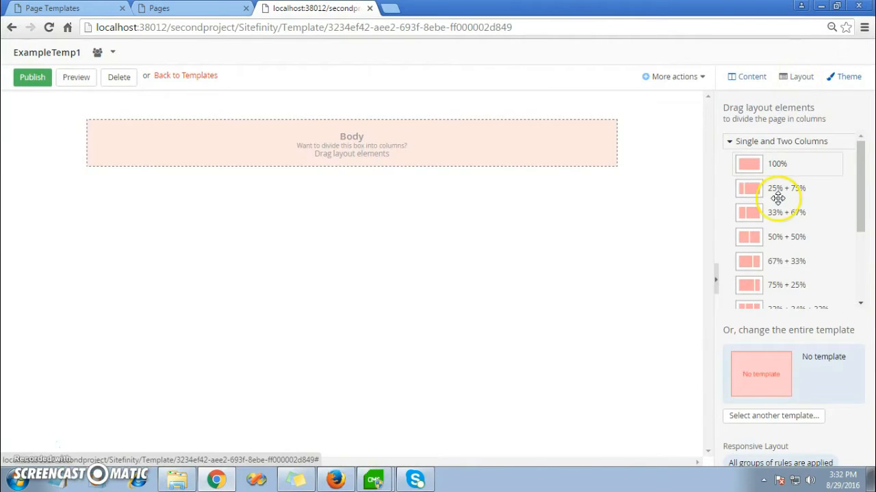
pyautogui.moveTo(777, 197); pyautogui.dragTo(627, 165)
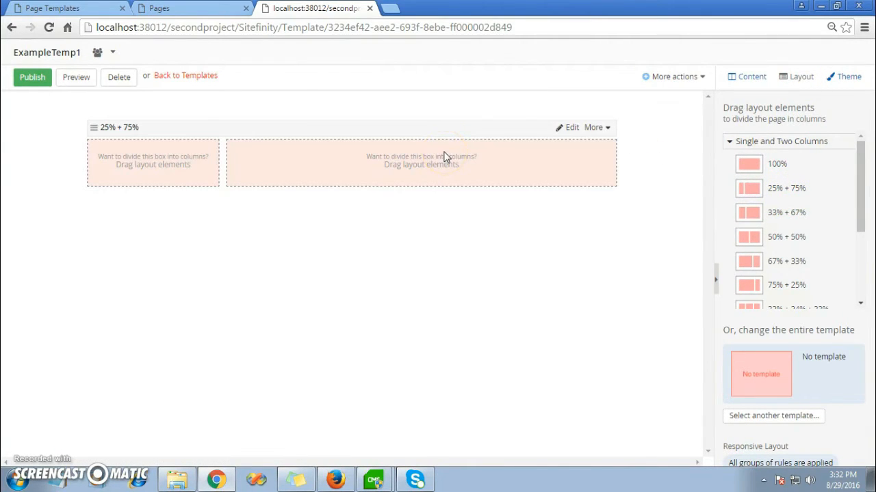
pyautogui.moveTo(745, 173)
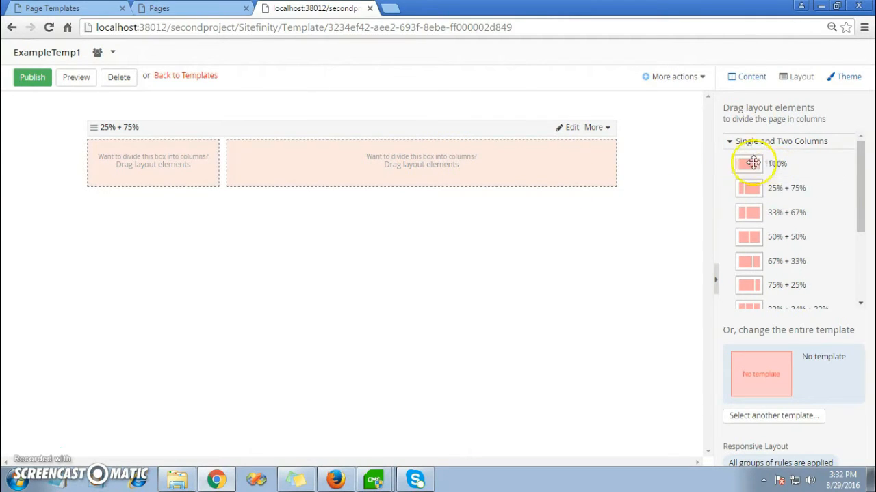
# Step: Add a full-width 100% row beneath the 25/75 row
pyautogui.moveTo(748, 164); pyautogui.dragTo(277, 203)
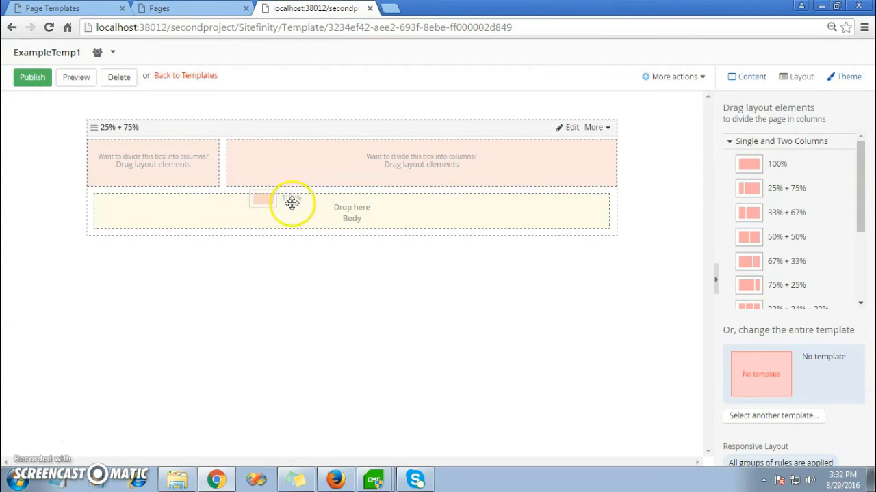
pyautogui.moveTo(748, 164); pyautogui.dragTo(290, 205)
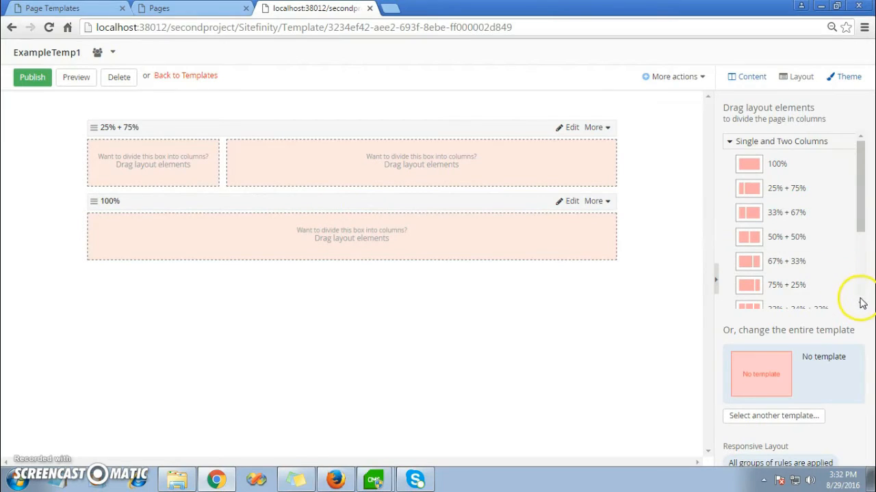
pyautogui.scroll(-3)
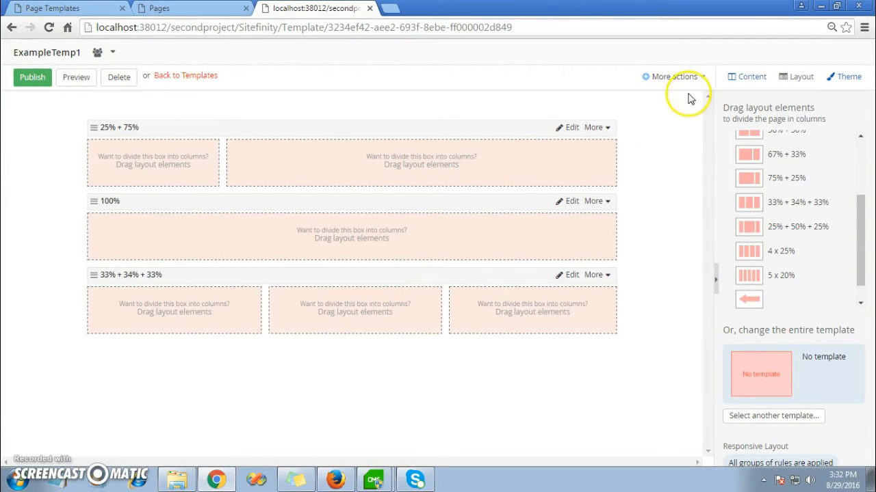
# Step: Place an Image in the left cell, a Content block beside it and a Navigation menu below
pyautogui.click(751, 77)
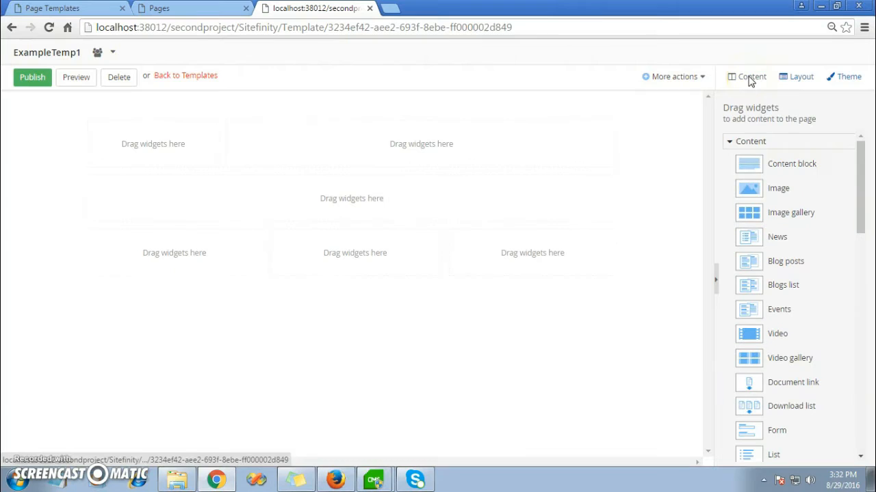
pyautogui.moveTo(757, 189)
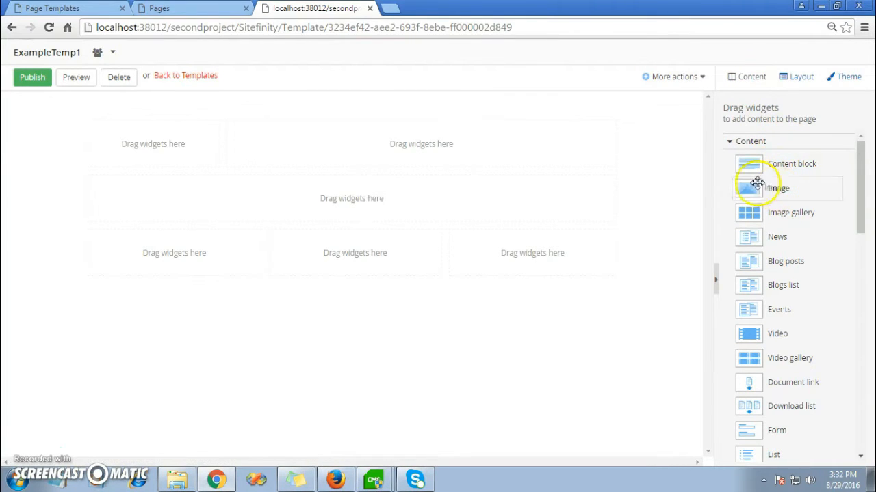
pyautogui.moveTo(748, 189); pyautogui.dragTo(201, 152)
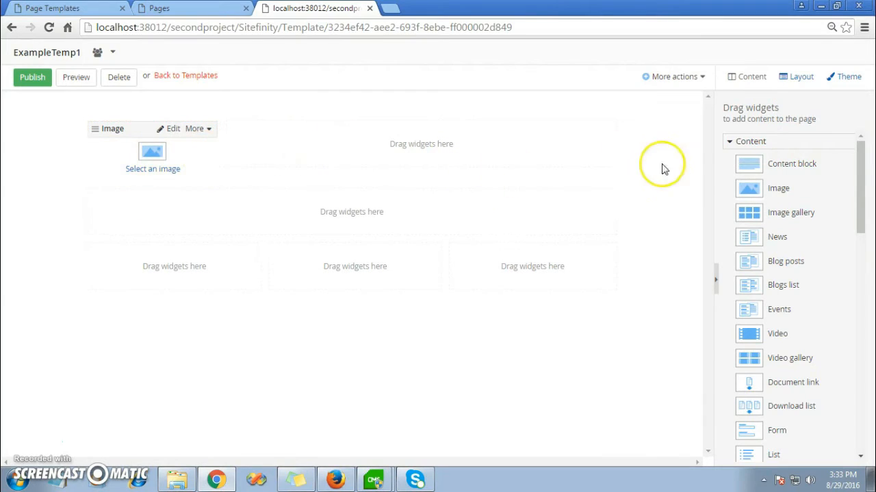
pyautogui.moveTo(749, 164); pyautogui.dragTo(642, 162)
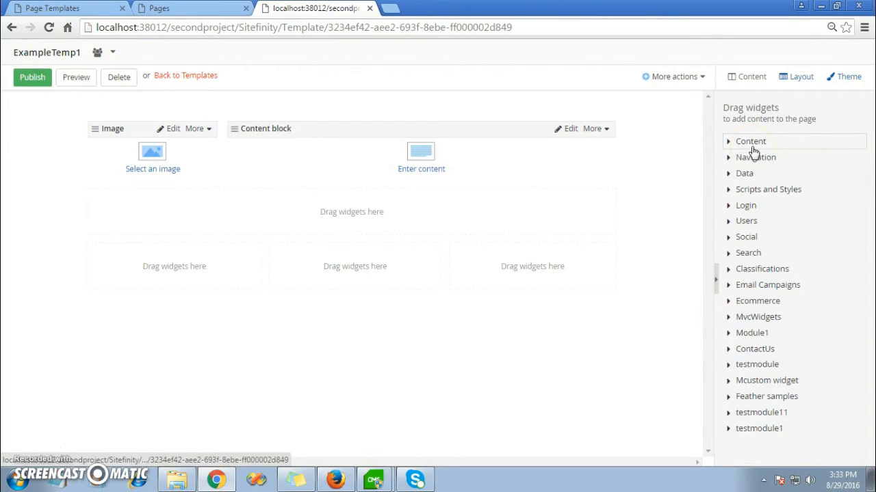
pyautogui.click(755, 157)
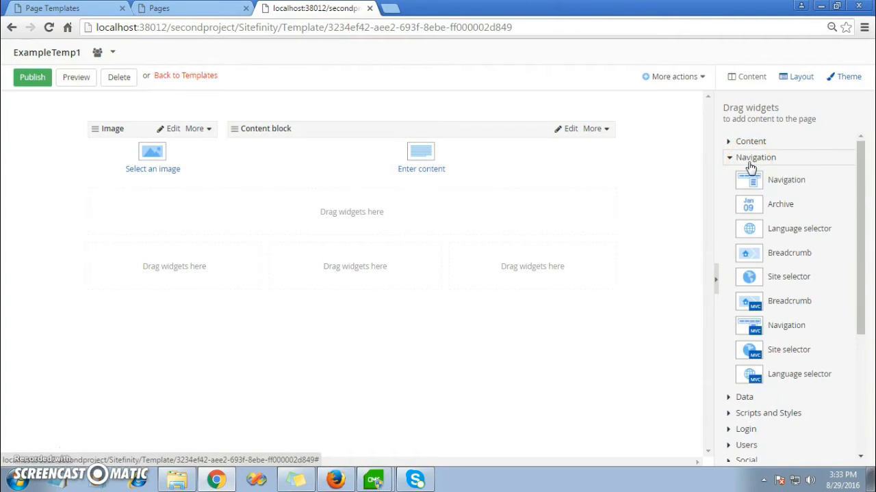
pyautogui.moveTo(749, 179); pyautogui.dragTo(427, 234)
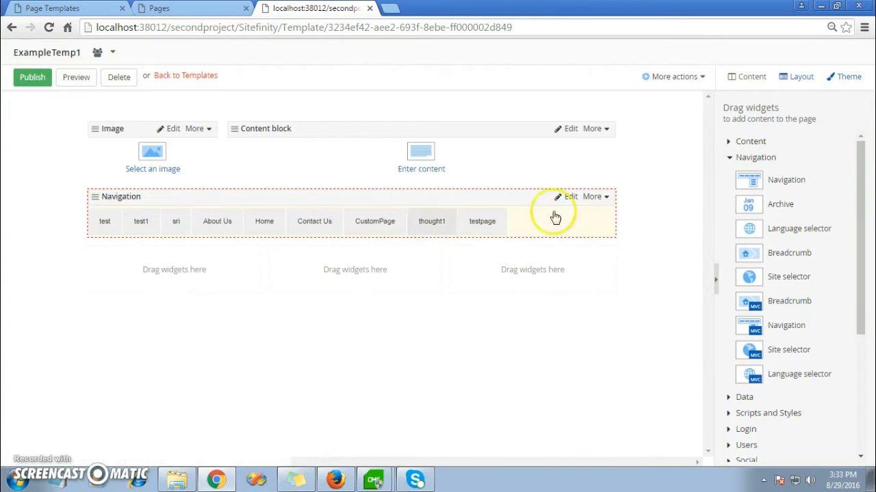
pyautogui.click(753, 158)
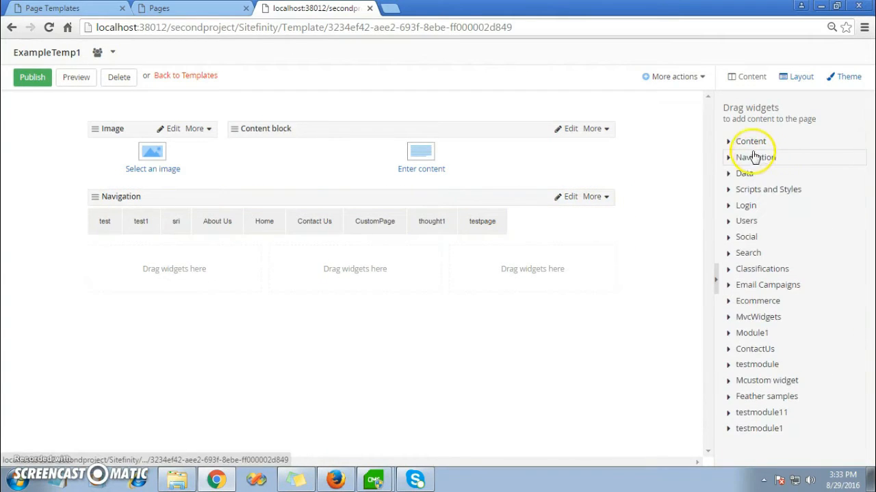
# Step: Add a Blogs list to the left column and an Events list to the middle column
pyautogui.click(749, 141)
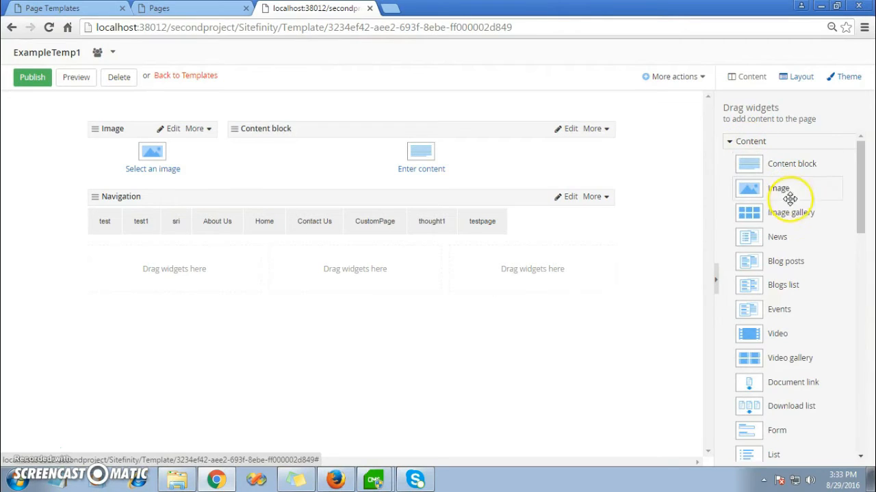
pyautogui.moveTo(785, 286)
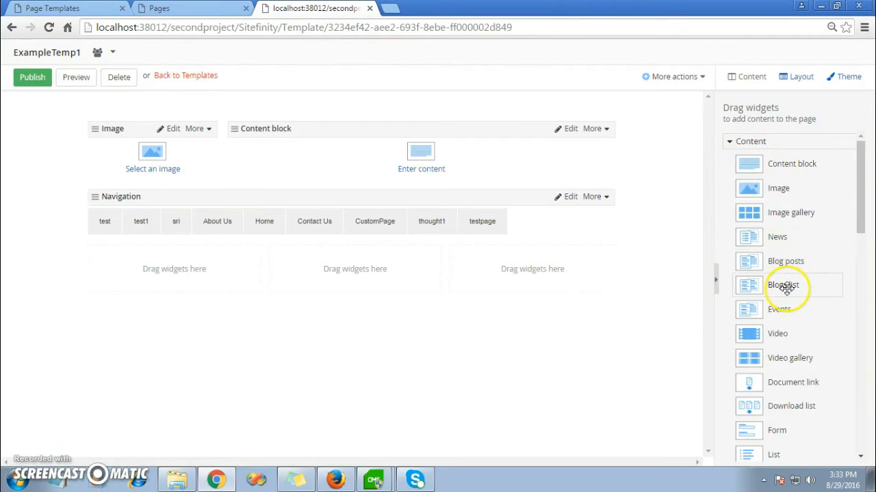
pyautogui.moveTo(782, 286); pyautogui.dragTo(263, 290)
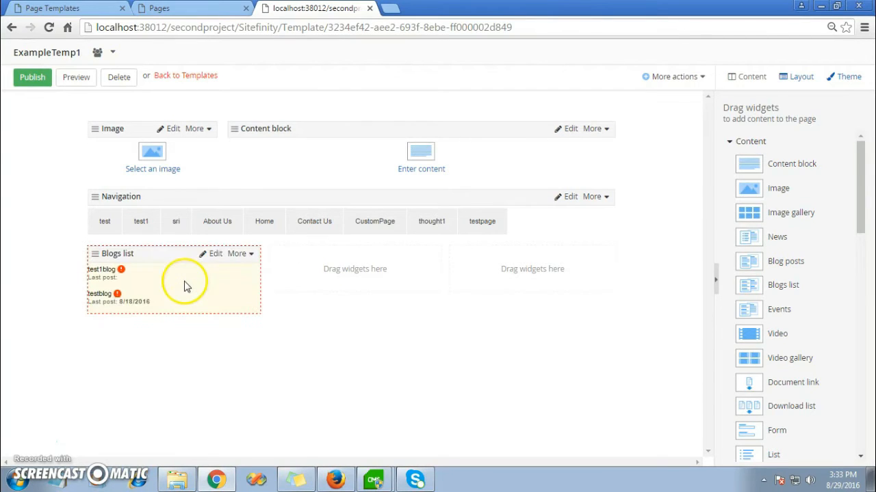
pyautogui.moveTo(774, 315)
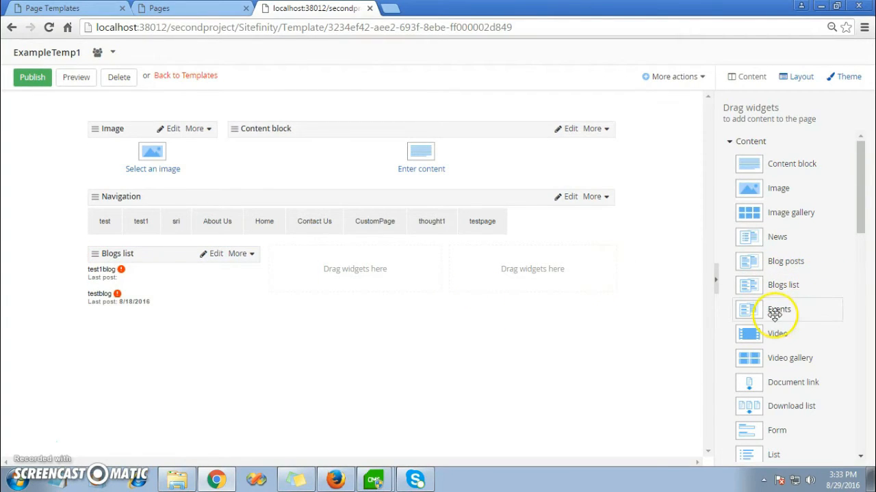
pyautogui.moveTo(778, 309); pyautogui.dragTo(684, 303)
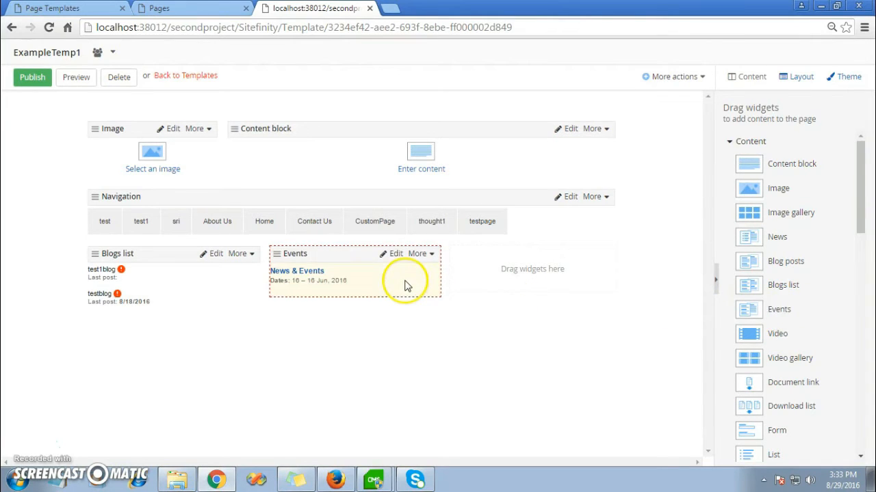
pyautogui.moveTo(774, 443)
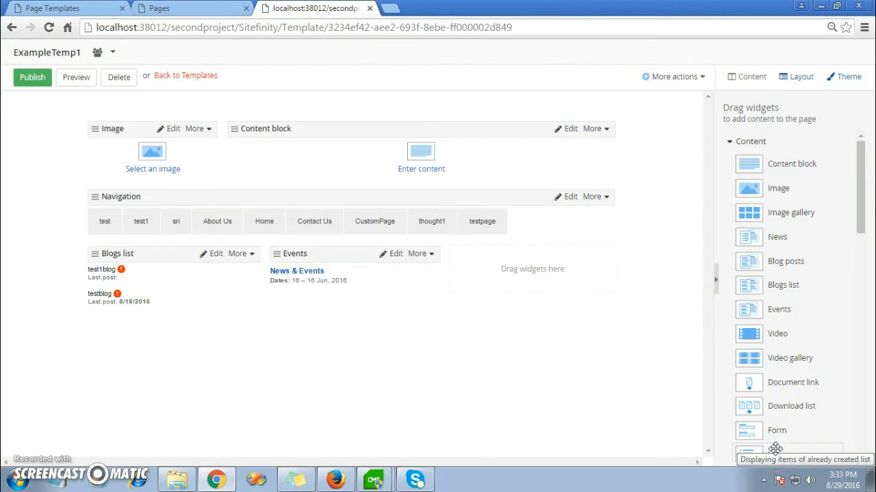
pyautogui.moveTo(758, 175)
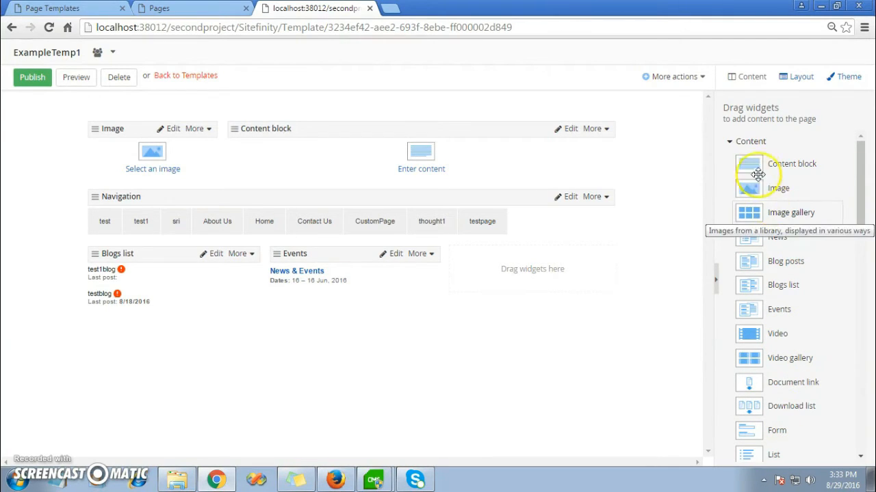
pyautogui.click(750, 141)
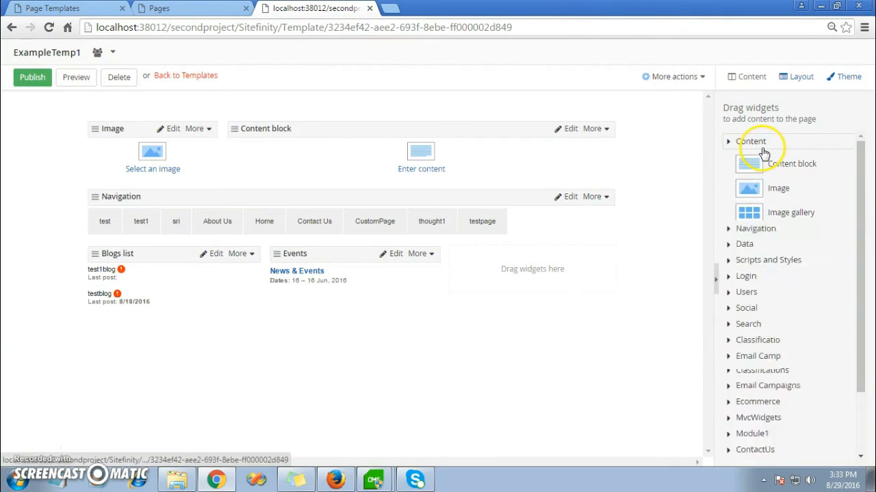
# Step: Browse the data and user widget groups, then add a Download list to the right column
pyautogui.click(753, 141)
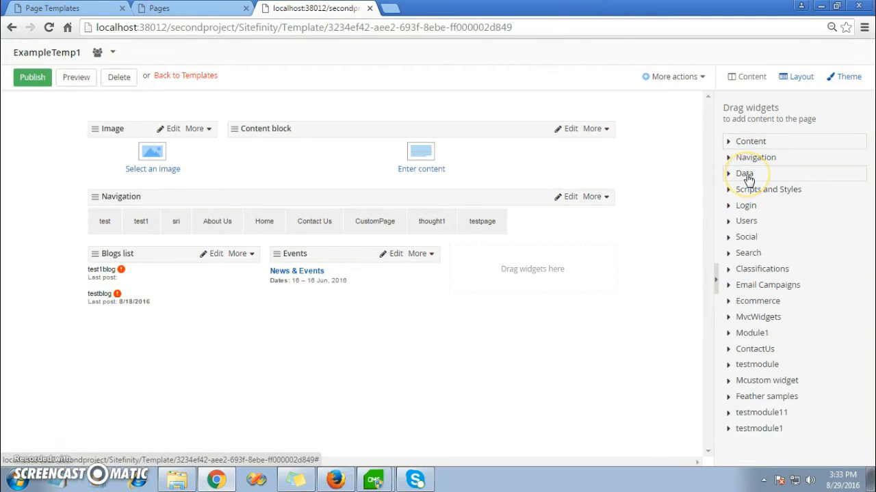
pyautogui.click(744, 172)
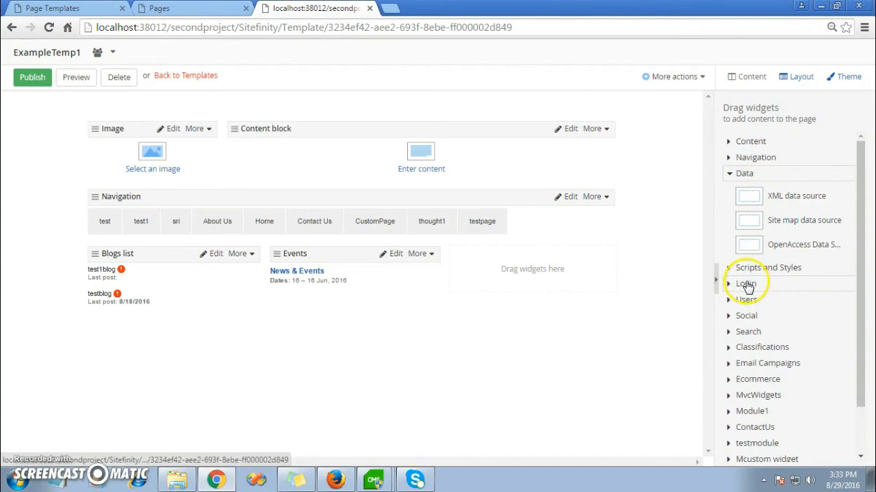
pyautogui.click(746, 283)
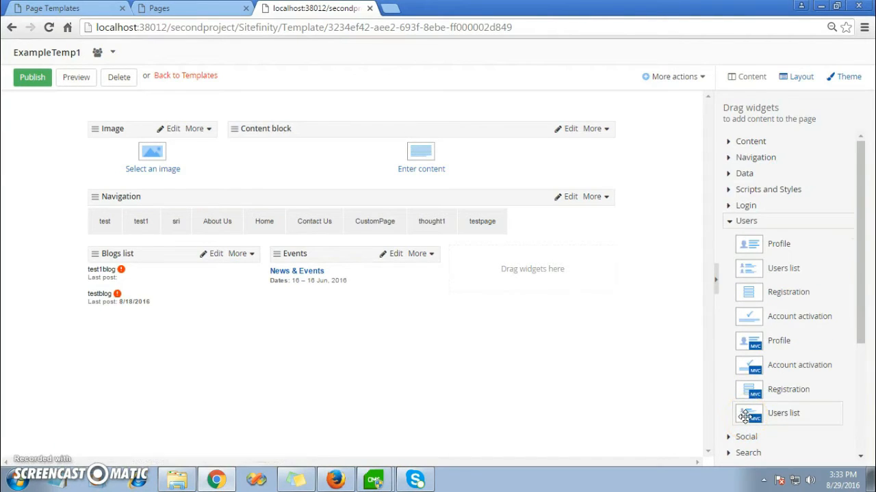
pyautogui.moveTo(769, 292)
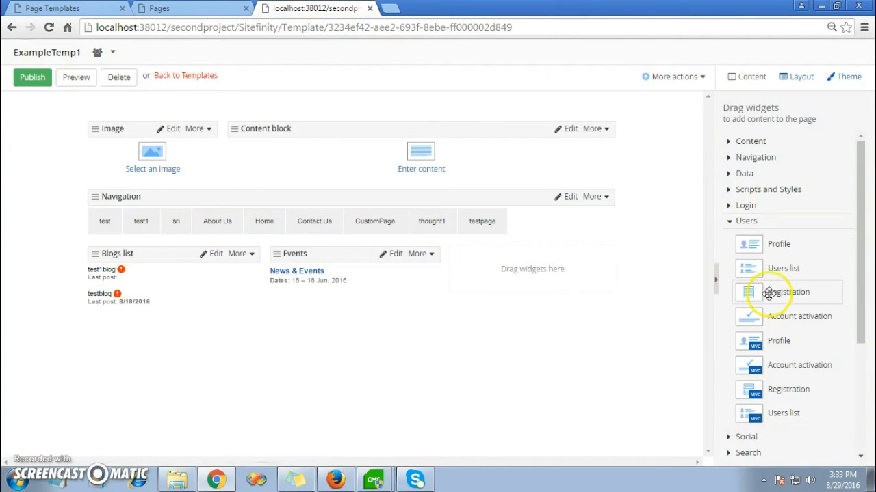
pyautogui.click(750, 141)
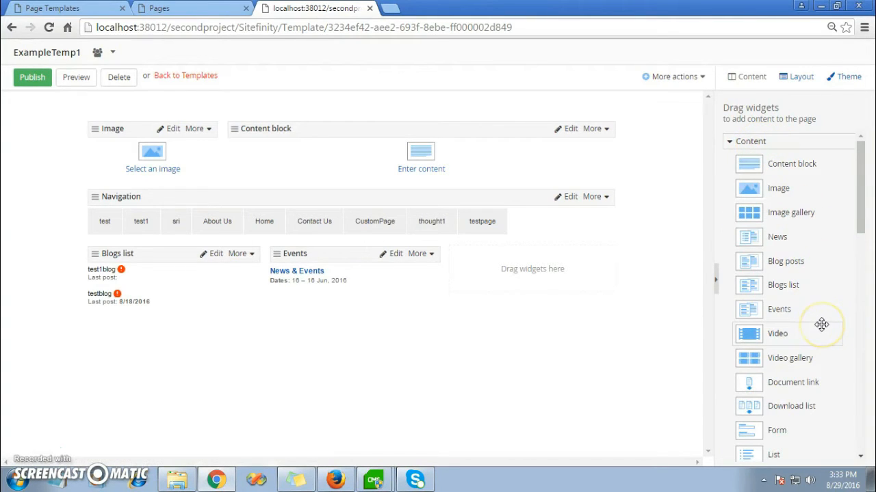
pyautogui.moveTo(801, 388)
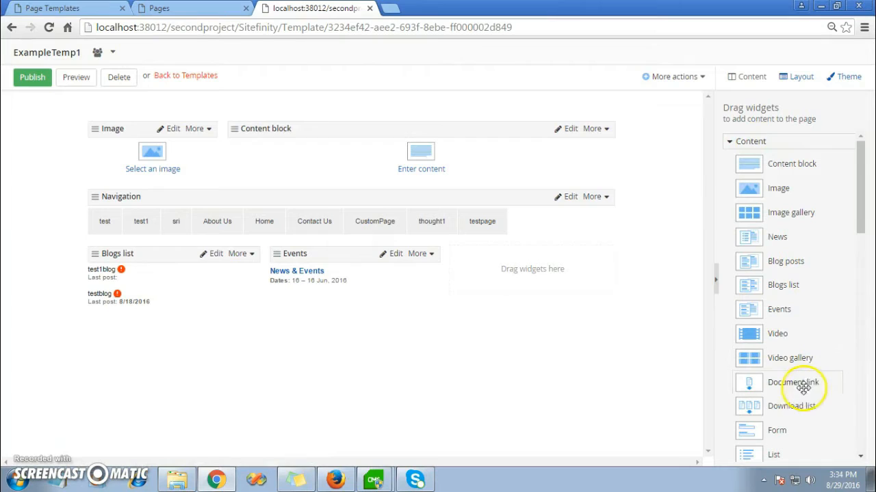
pyautogui.moveTo(774, 410)
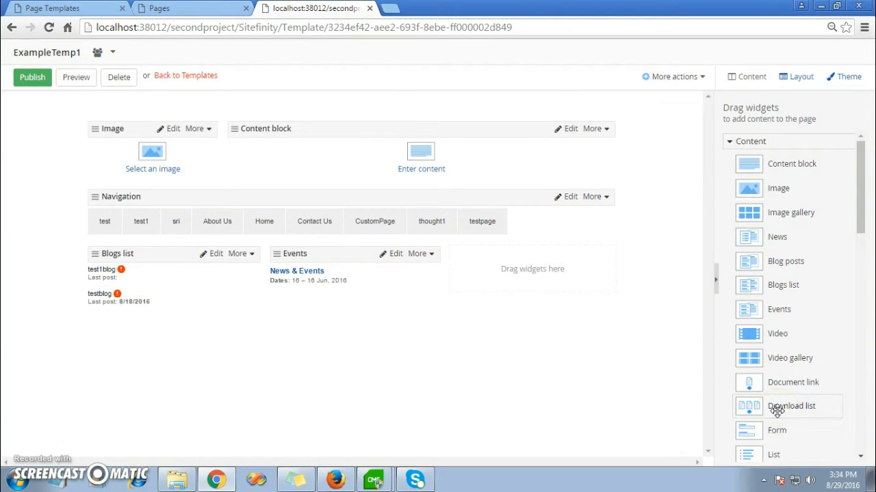
pyautogui.moveTo(790, 405); pyautogui.dragTo(532, 268)
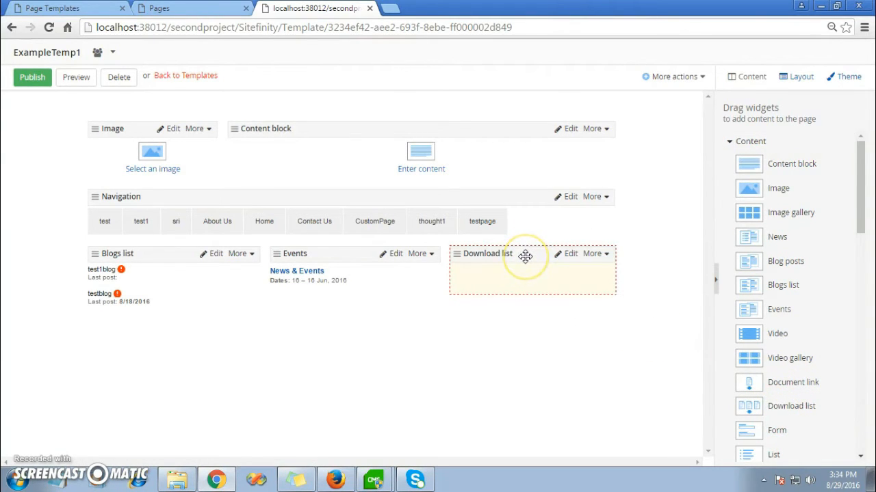
pyautogui.moveTo(588, 280)
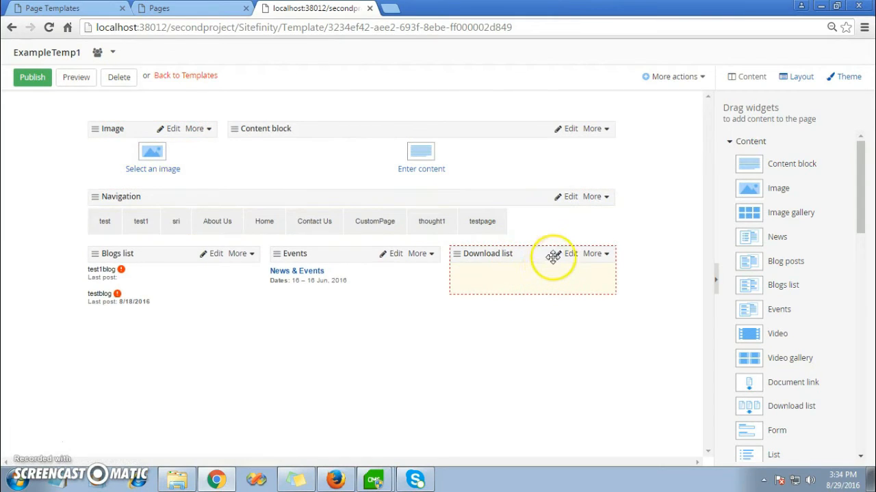
# Step: Keep the Download list set to all published documents and files and save it
pyautogui.click(566, 253)
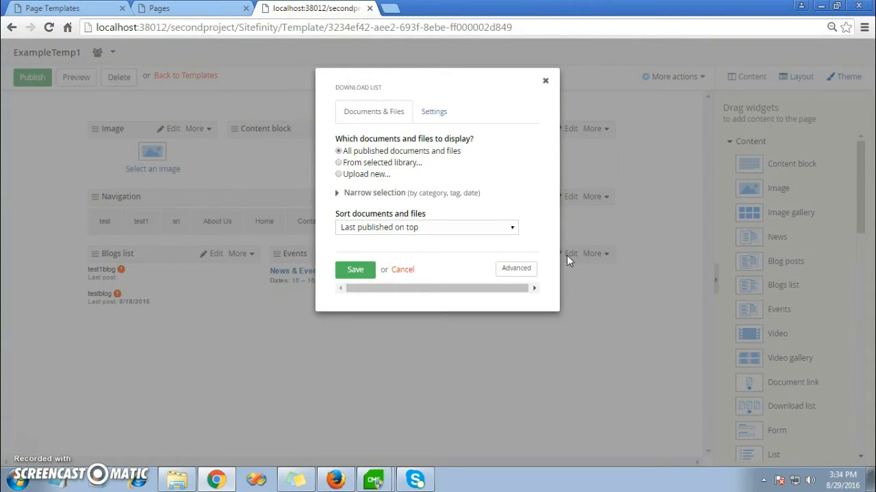
pyautogui.click(356, 270)
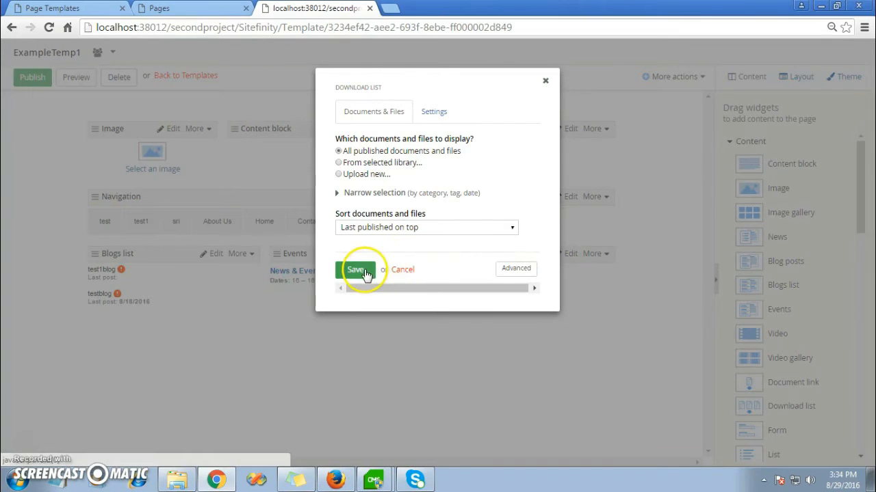
pyautogui.click(357, 269)
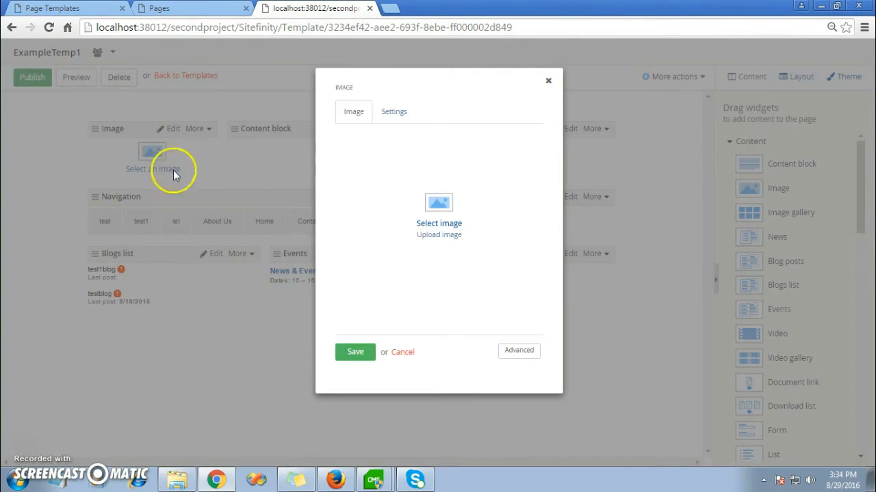
# Step: Choose the Ray Biztech logo from the image library and save it into the Image widget
pyautogui.click(439, 223)
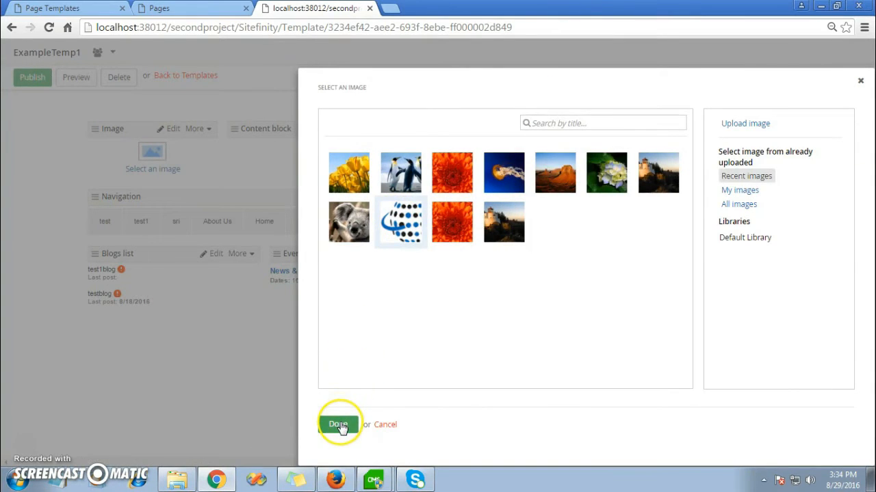
pyautogui.click(339, 424)
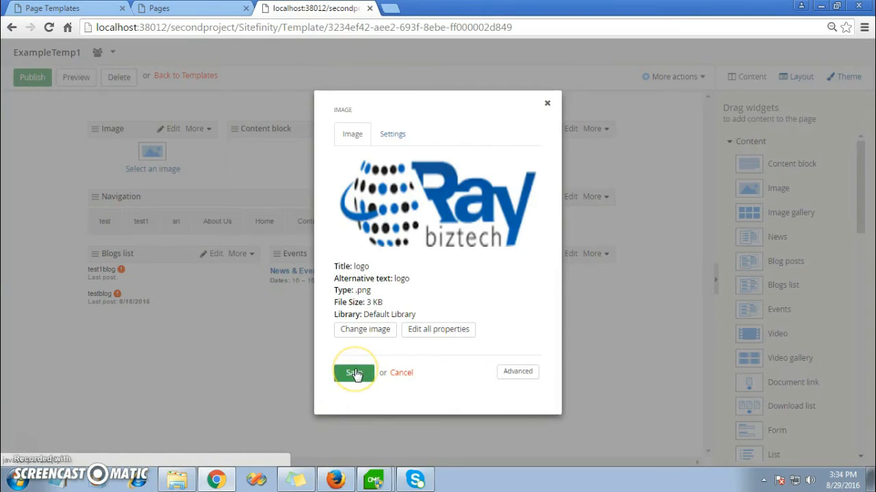
pyautogui.click(353, 372)
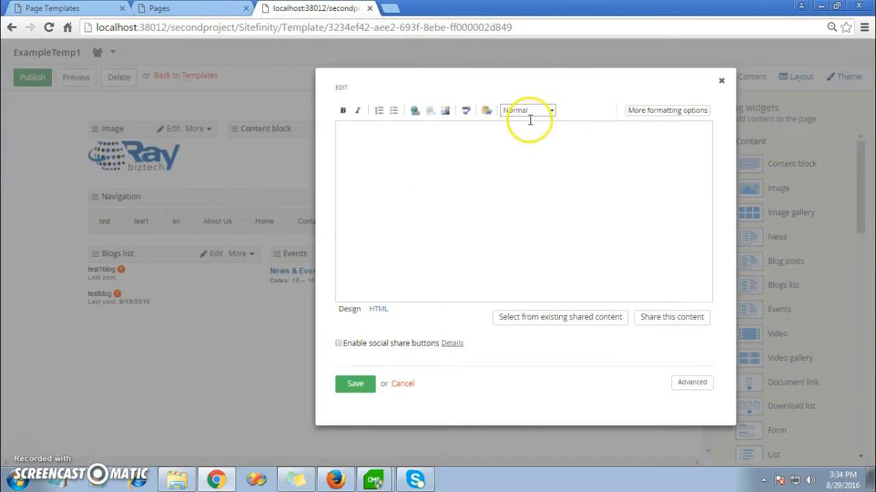
# Step: Enter 'Ray Business Technologies' as a Heading 2 in the content block and save it
pyautogui.click(546, 110)
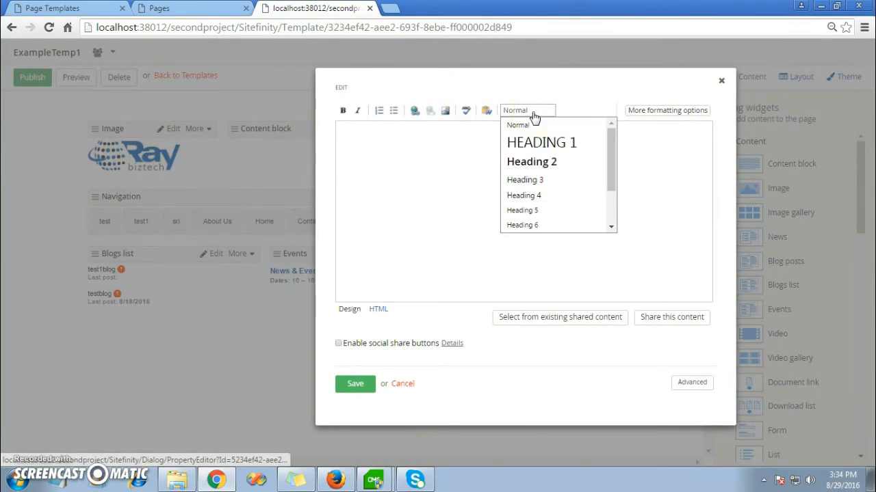
pyautogui.click(531, 161)
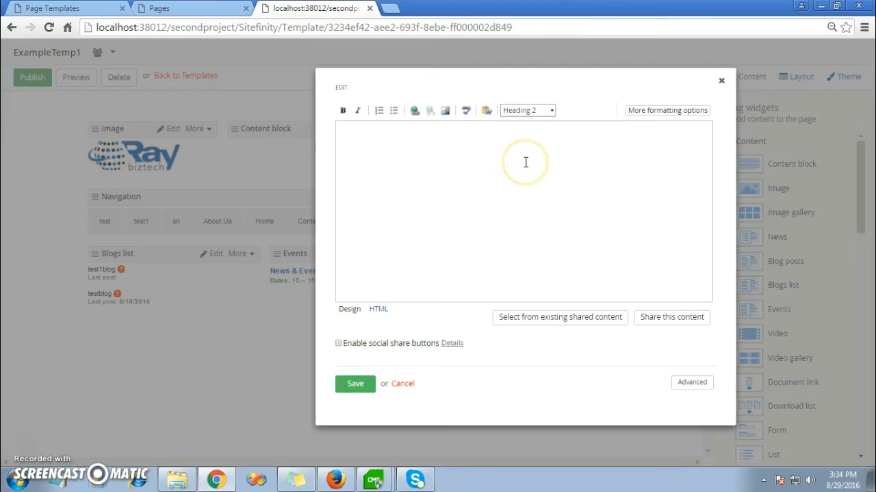
pyautogui.write('Ry')
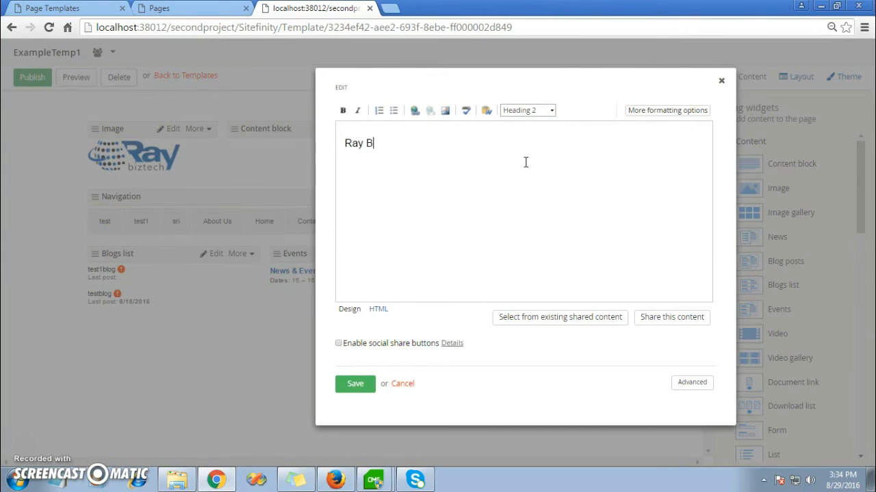
pyautogui.write('usiness')
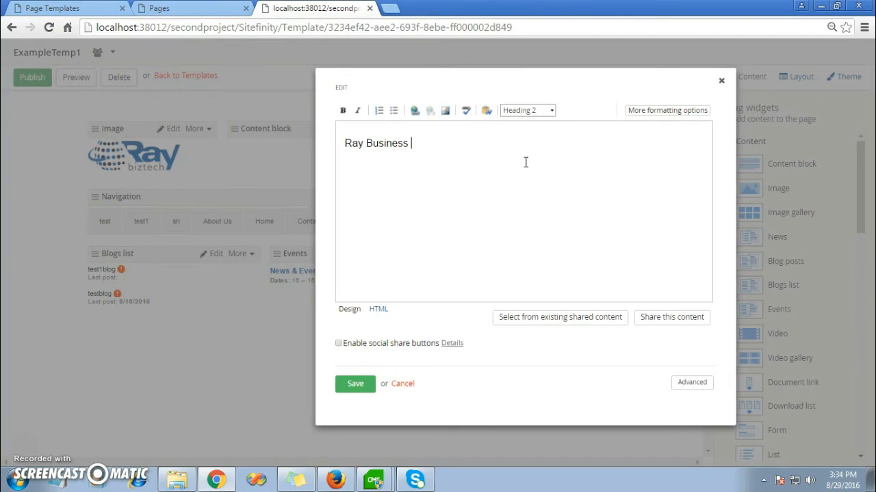
pyautogui.write('Tec')
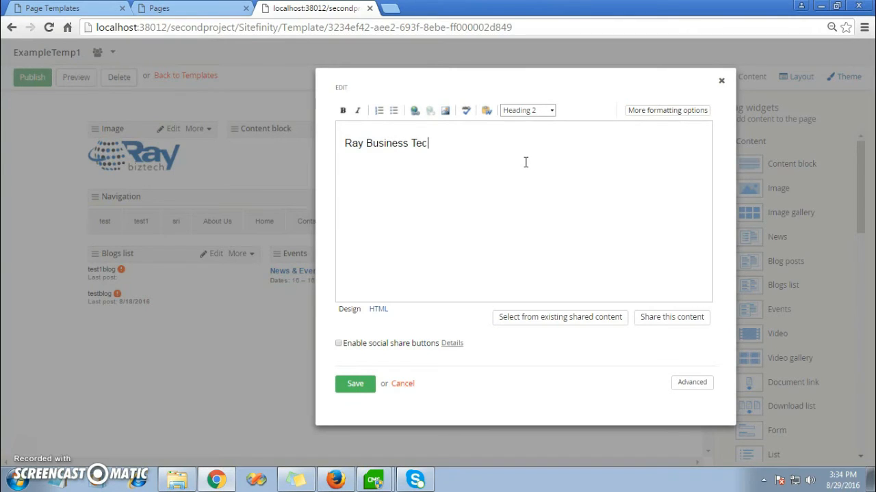
pyautogui.write('hnolo')
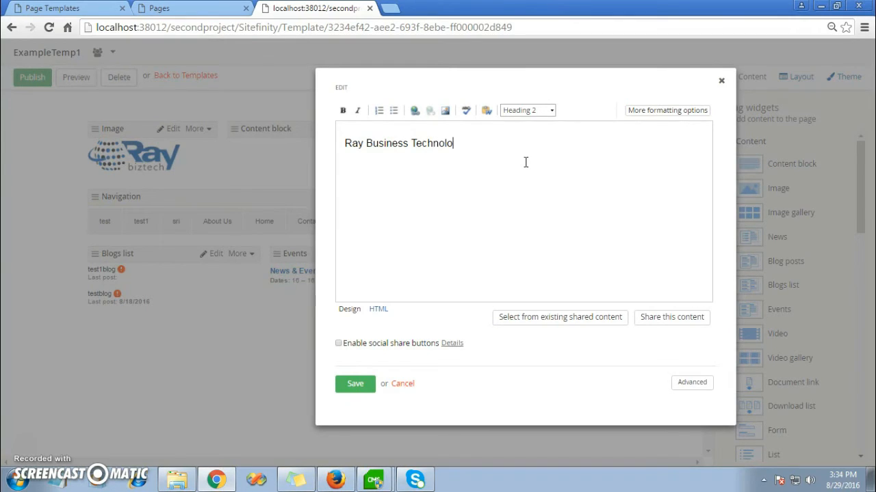
pyautogui.write('gies')
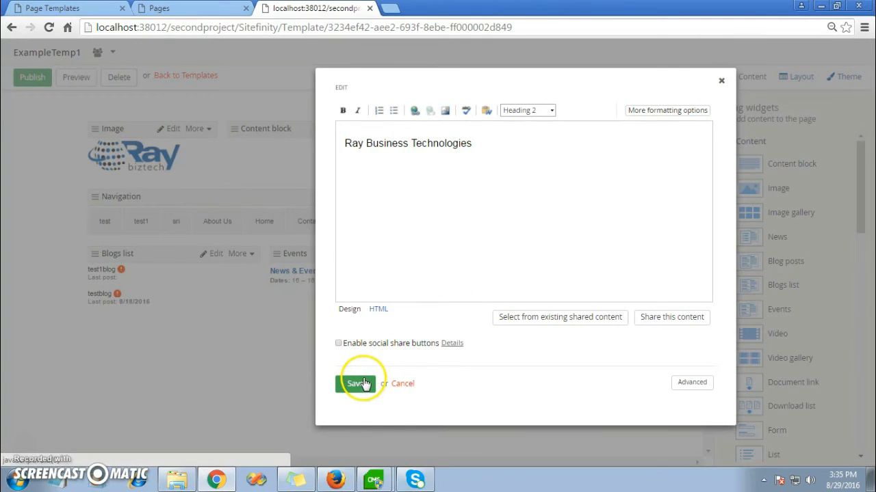
pyautogui.click(356, 383)
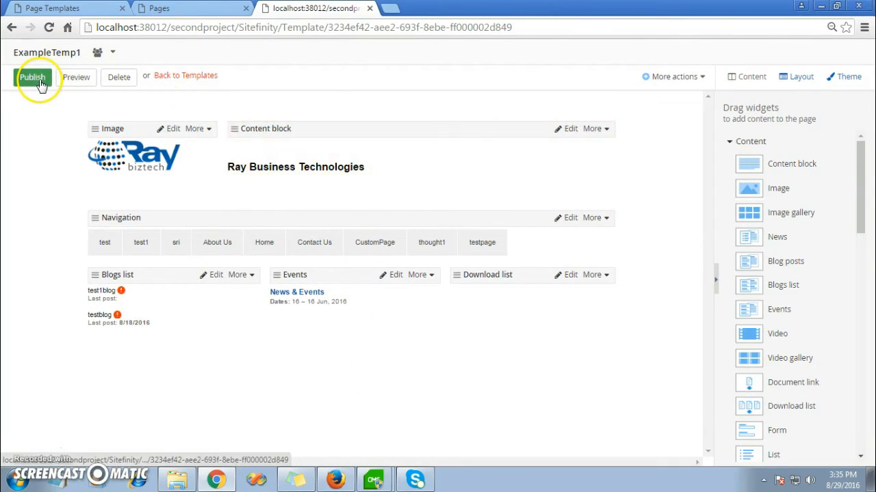
# Step: Publish the ExampleTemp1 template
pyautogui.click(33, 77)
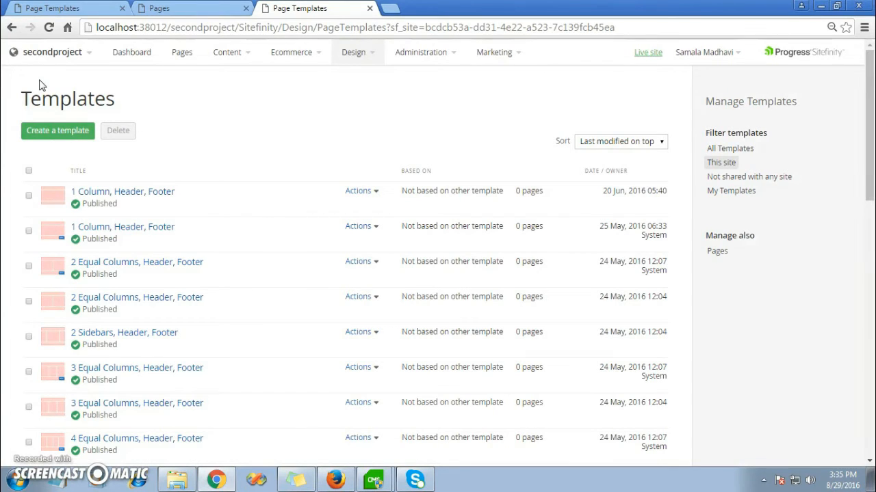
pyautogui.moveTo(182, 52)
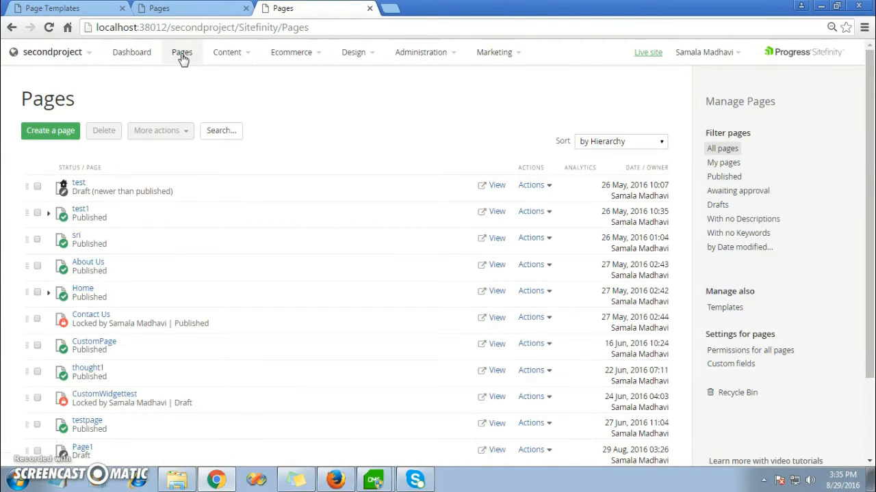
pyautogui.moveTo(43, 134)
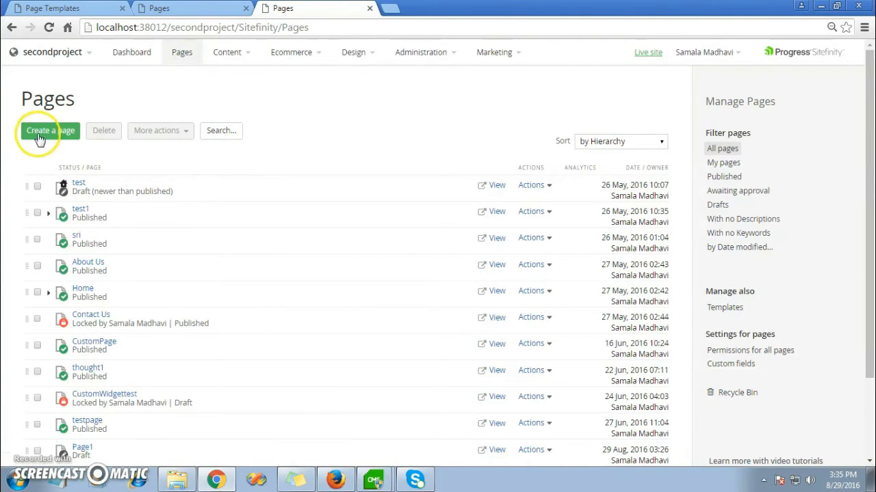
# Step: Start a new page and name it ExamplePage
pyautogui.click(47, 131)
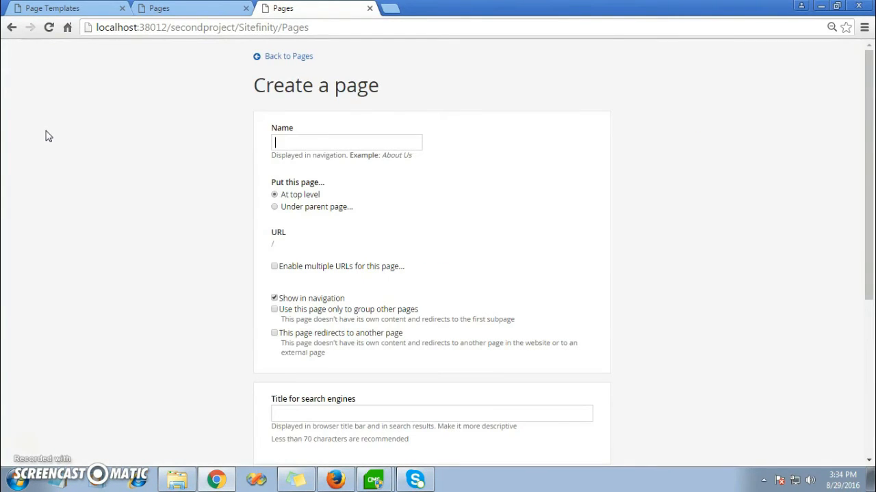
pyautogui.write('E')
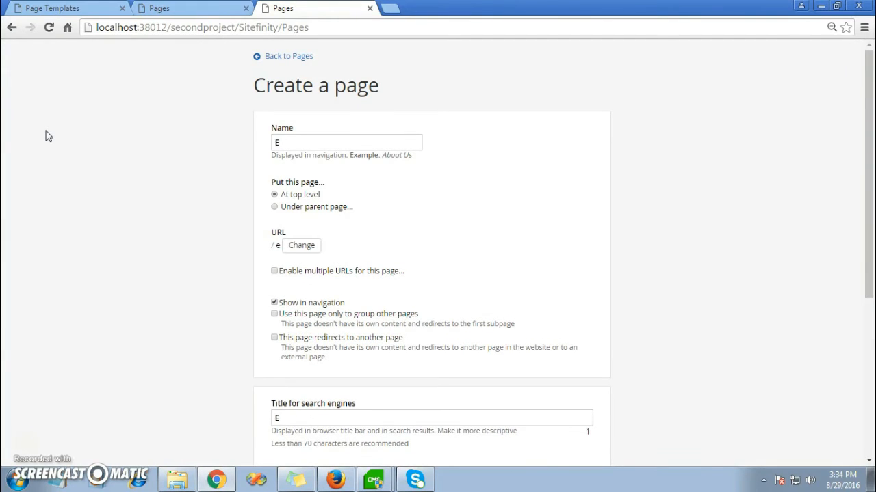
pyautogui.write('xampl')
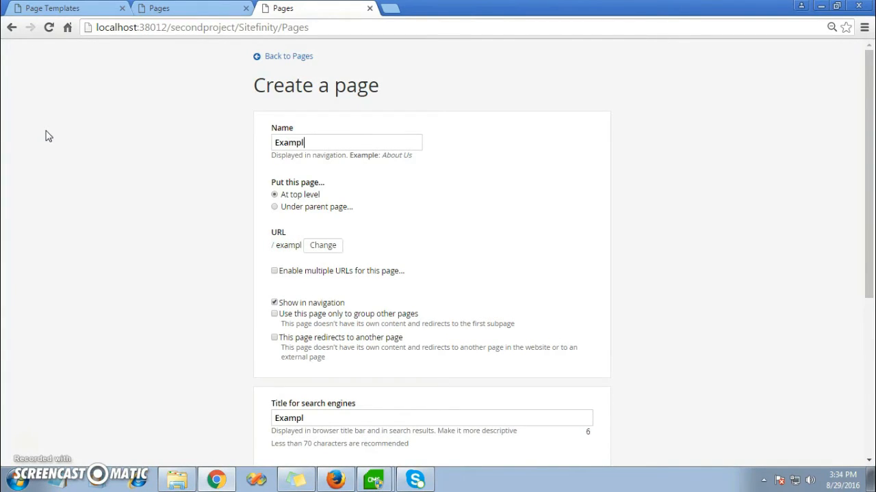
pyautogui.write('ePa')
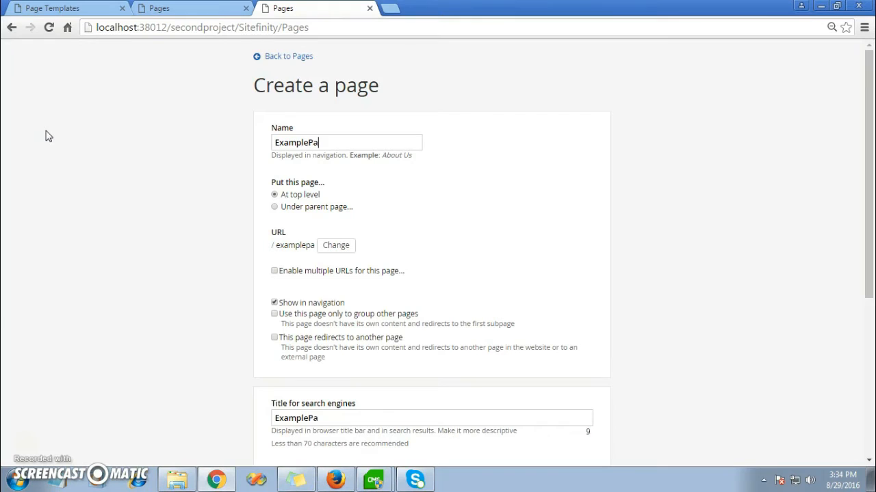
pyautogui.write('ge')
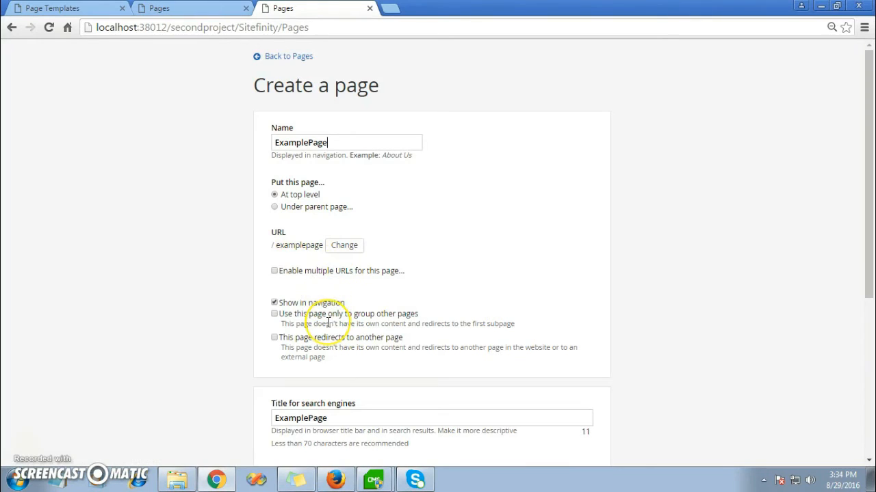
pyautogui.moveTo(467, 364)
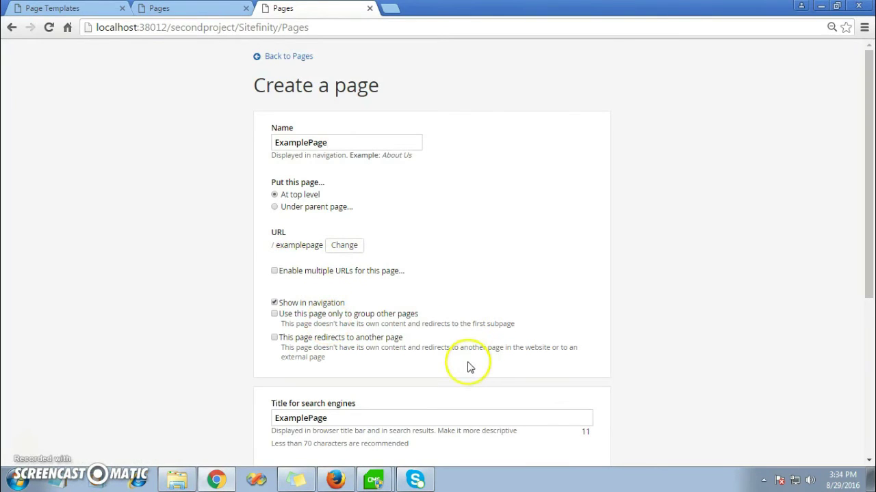
pyautogui.scroll(-3)
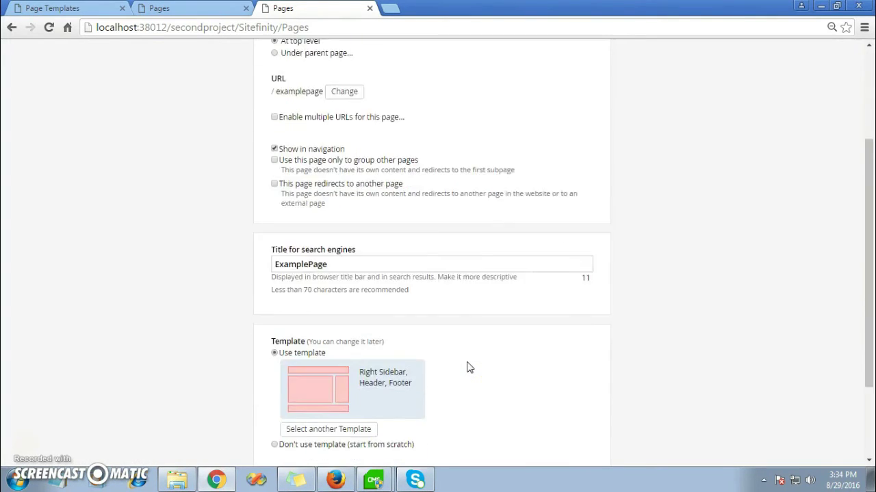
pyautogui.scroll(-3)
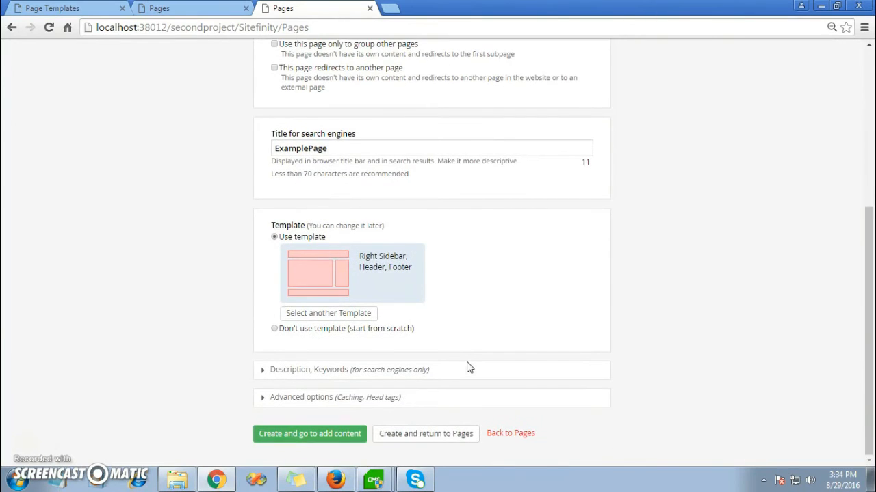
pyautogui.moveTo(350, 232)
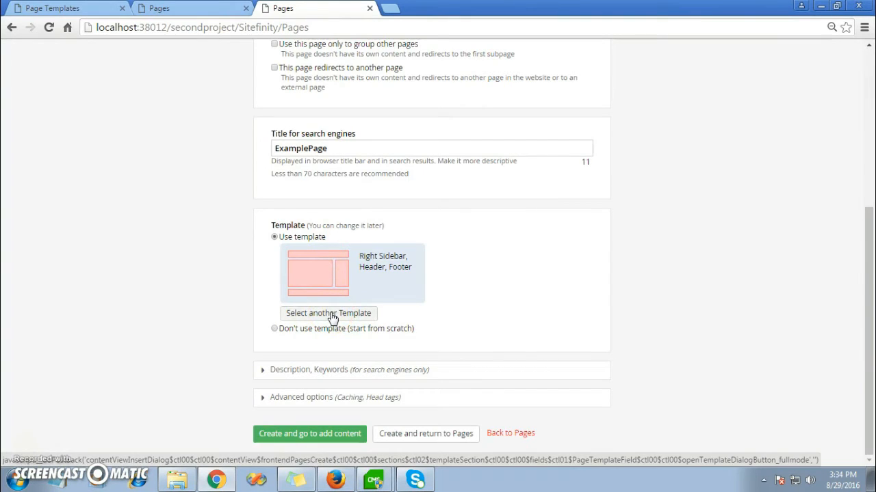
# Step: Assign the ExampleTemp1 template to the page instead of the default
pyautogui.click(329, 314)
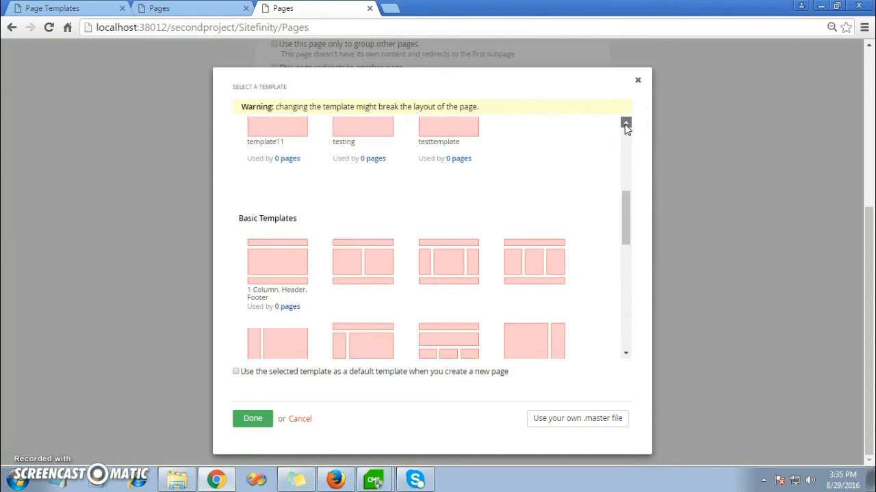
pyautogui.click(627, 123)
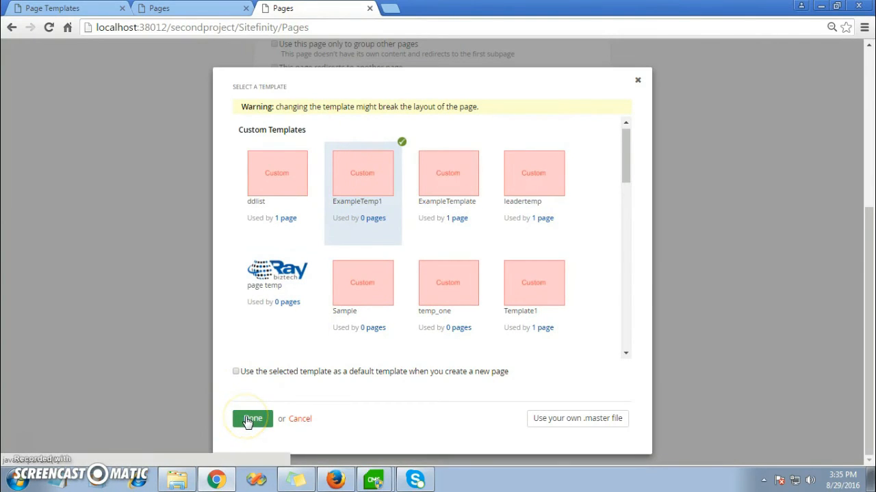
pyautogui.click(252, 418)
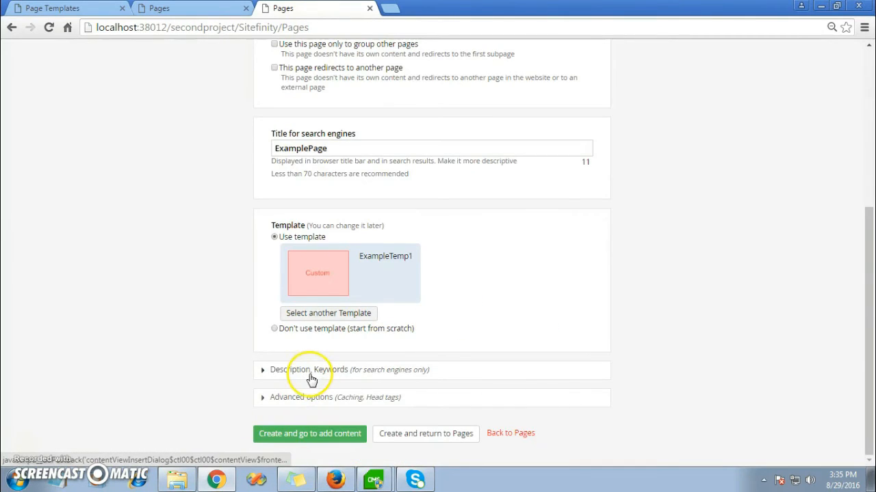
pyautogui.moveTo(309, 435)
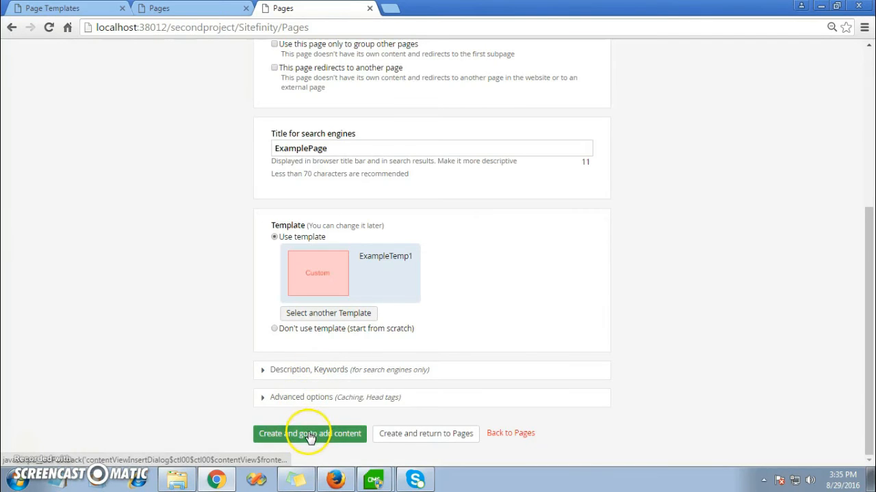
pyautogui.moveTo(267, 372)
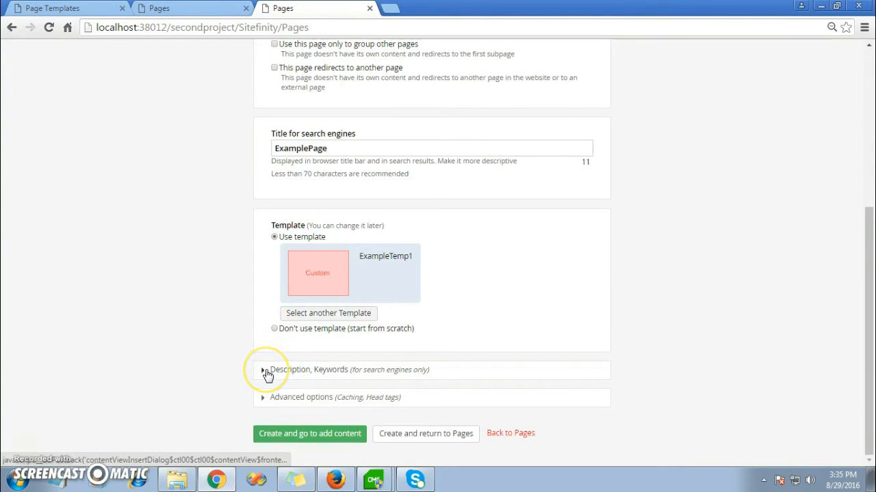
# Step: Review the advanced page options, then create ExamplePage and go on to add content
pyautogui.click(266, 369)
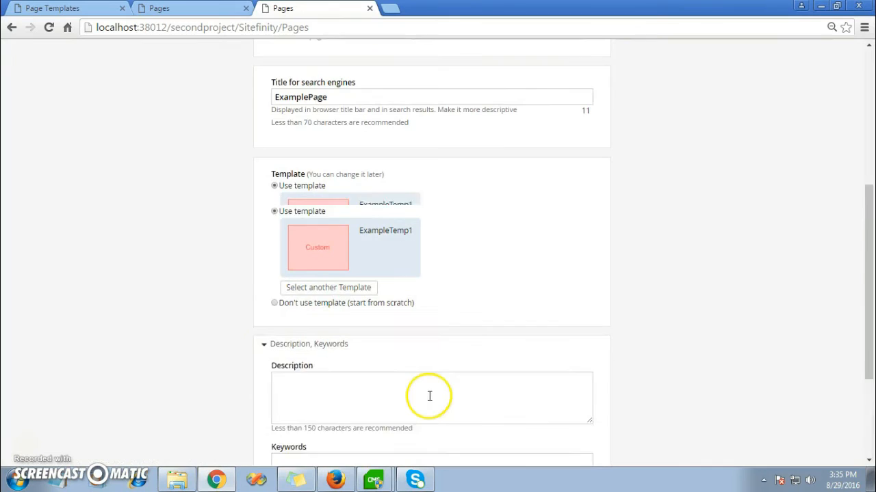
pyautogui.scroll(-3)
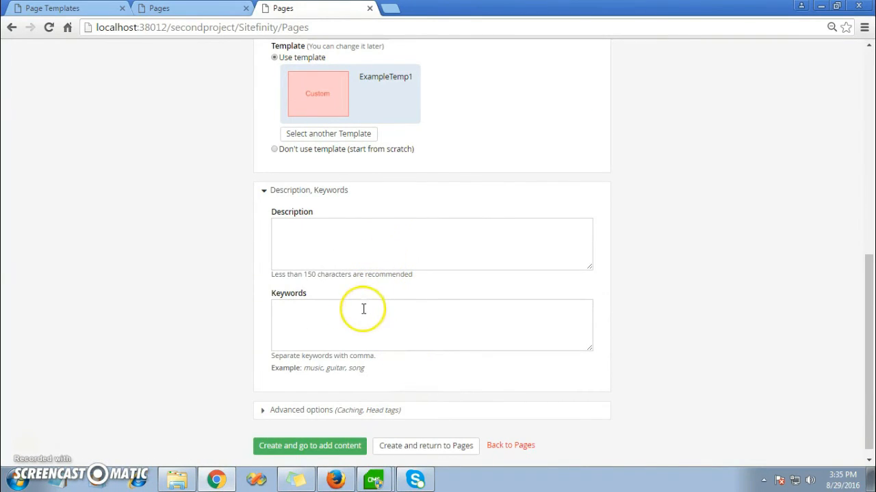
pyautogui.moveTo(273, 416)
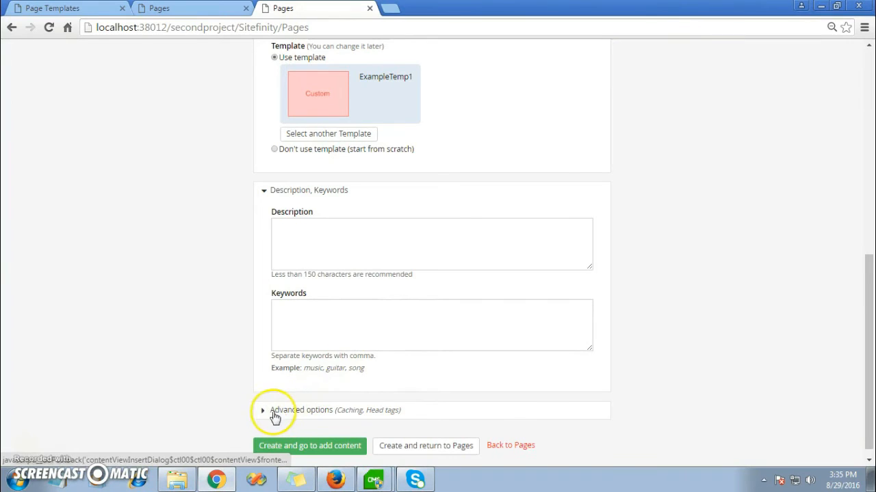
pyautogui.click(264, 410)
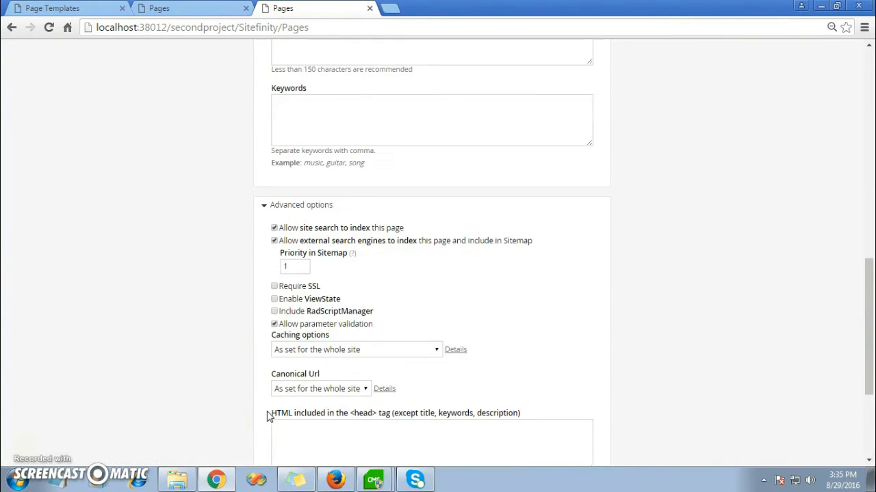
pyautogui.scroll(-3)
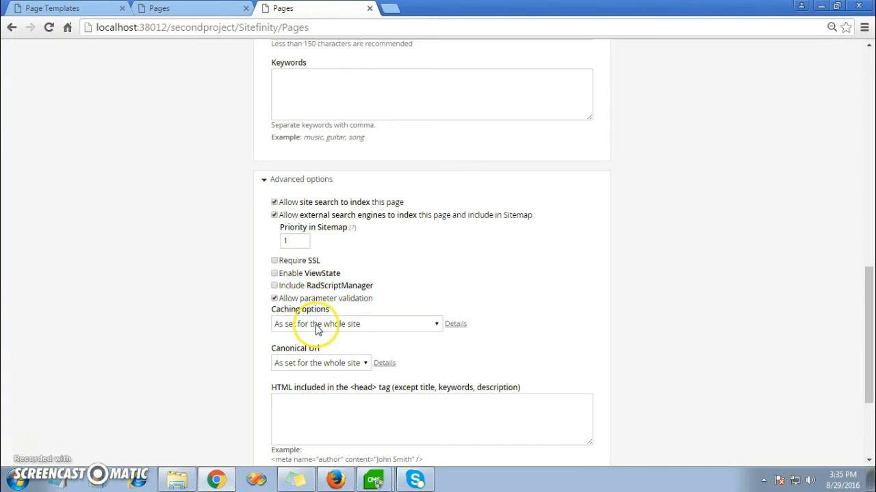
pyautogui.scroll(-3)
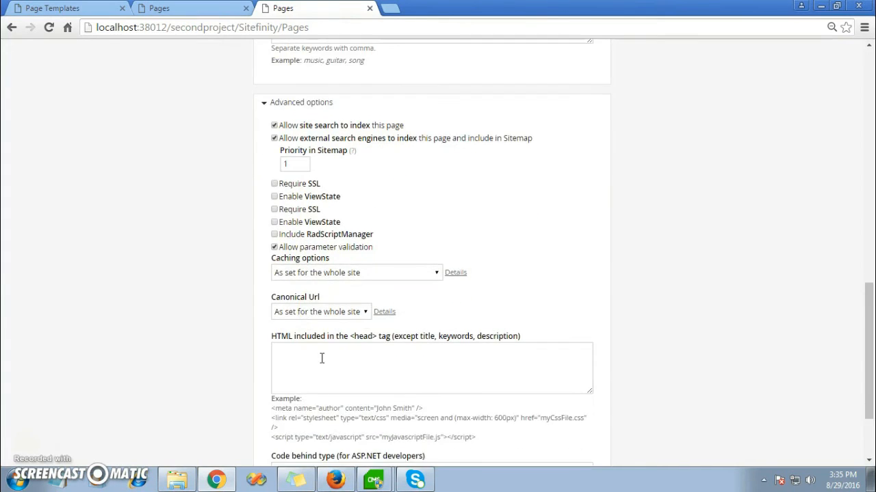
pyautogui.scroll(-3)
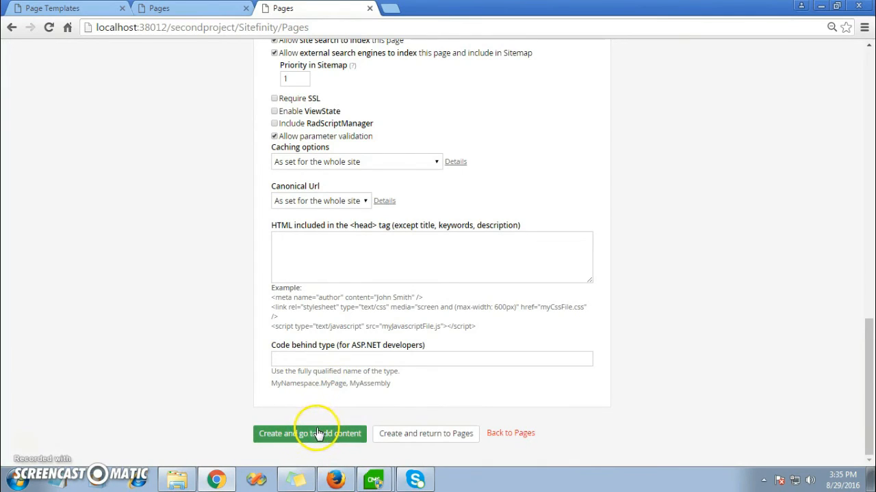
pyautogui.click(309, 434)
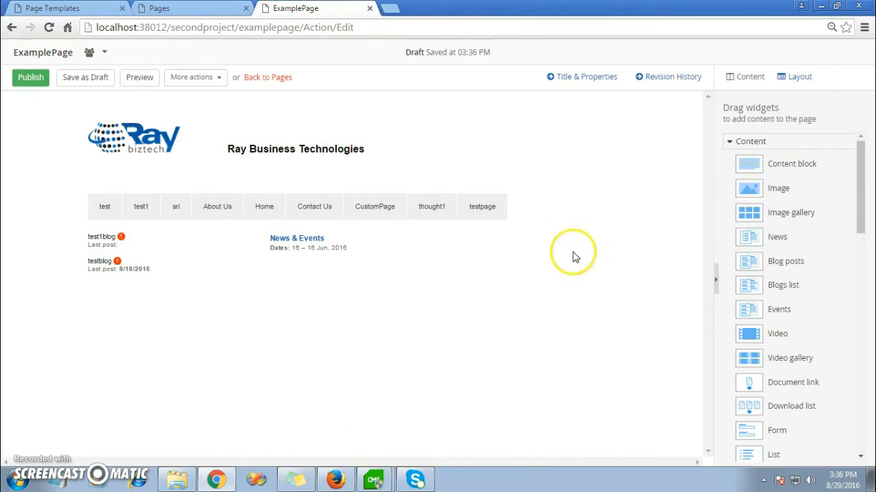
# Step: Add a 75% + 25% row, place a Content block in the wide column and a List widget in the narrow one
pyautogui.click(799, 76)
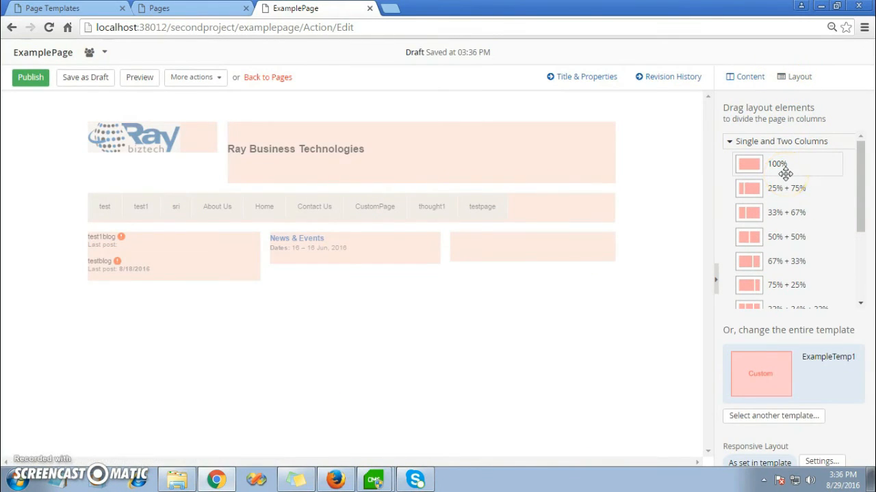
pyautogui.moveTo(786, 217)
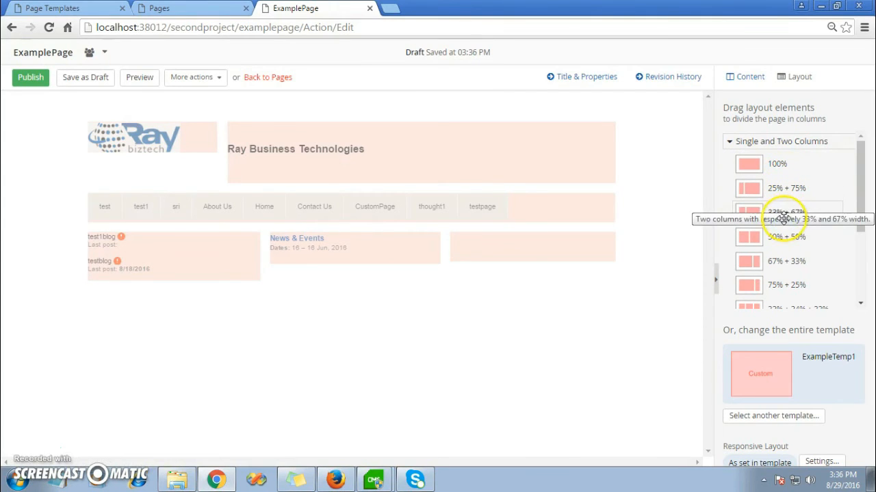
pyautogui.moveTo(781, 285)
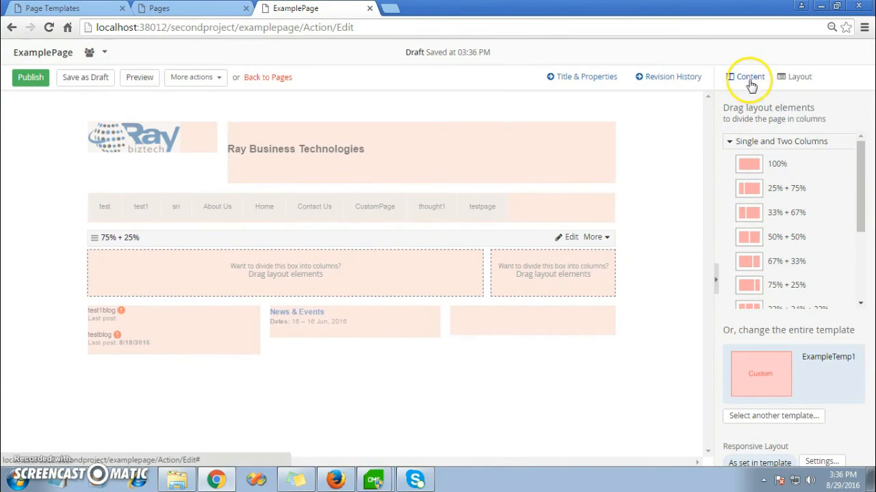
pyautogui.click(747, 76)
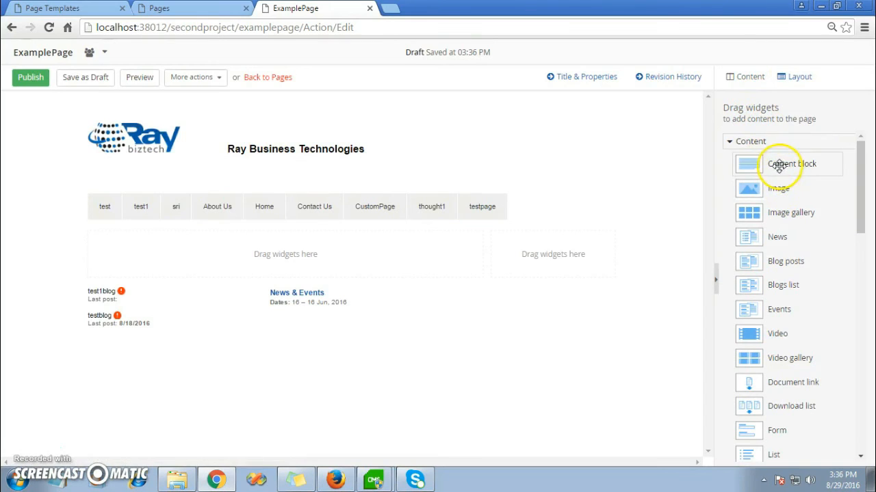
pyautogui.moveTo(778, 164); pyautogui.dragTo(353, 268)
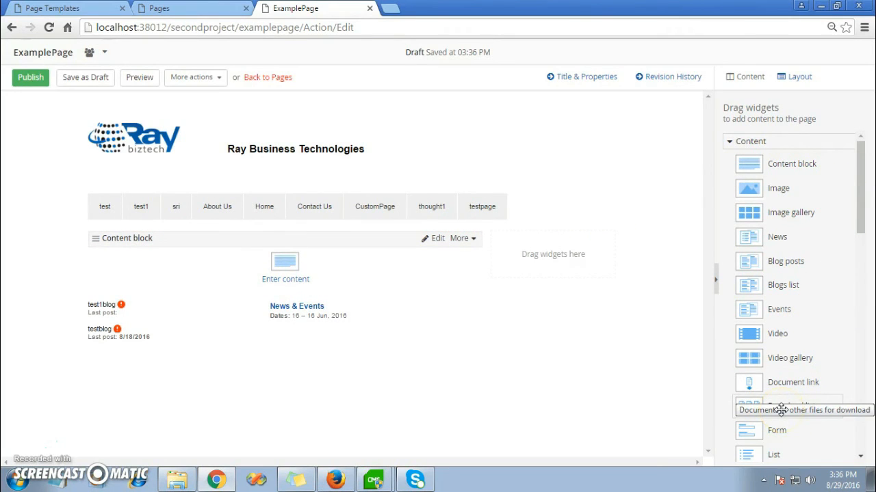
pyautogui.moveTo(780, 455)
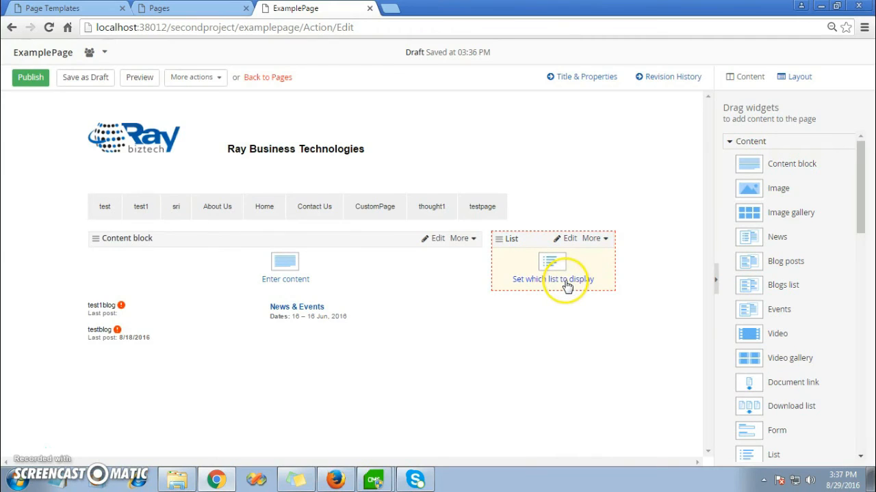
pyautogui.click(552, 279)
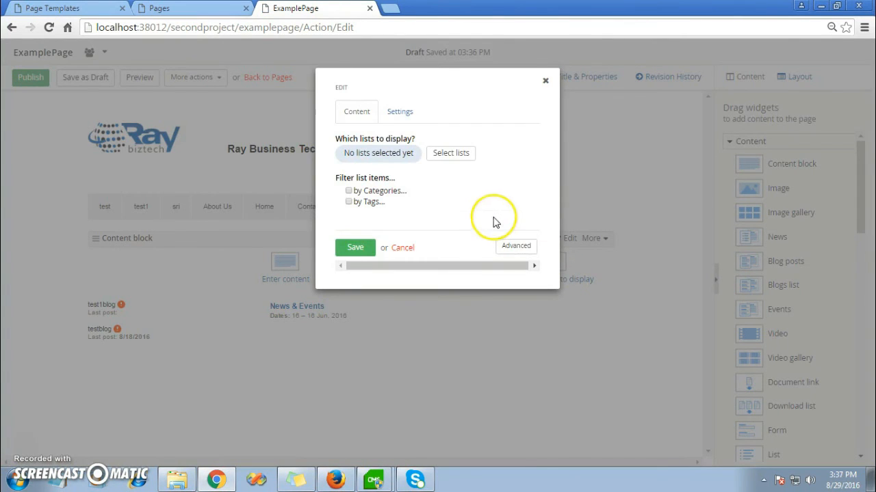
# Step: Select the Our Locations list for the list widget and save its settings
pyautogui.click(451, 153)
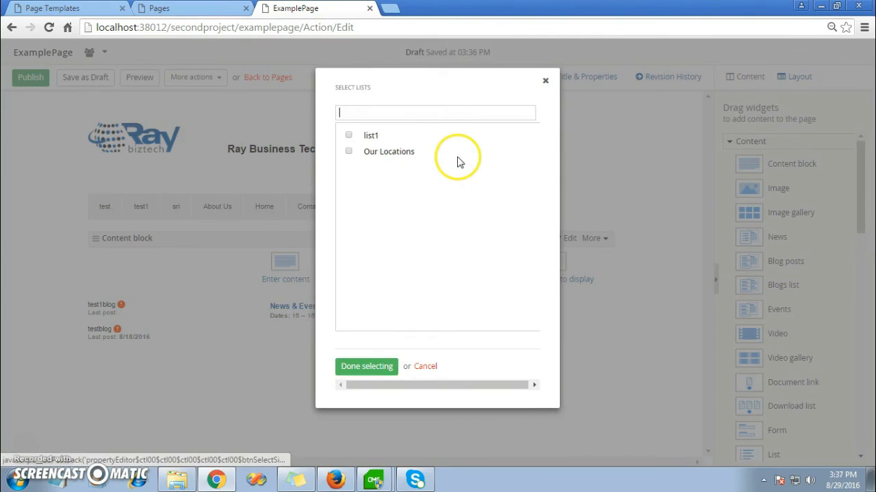
pyautogui.click(348, 151)
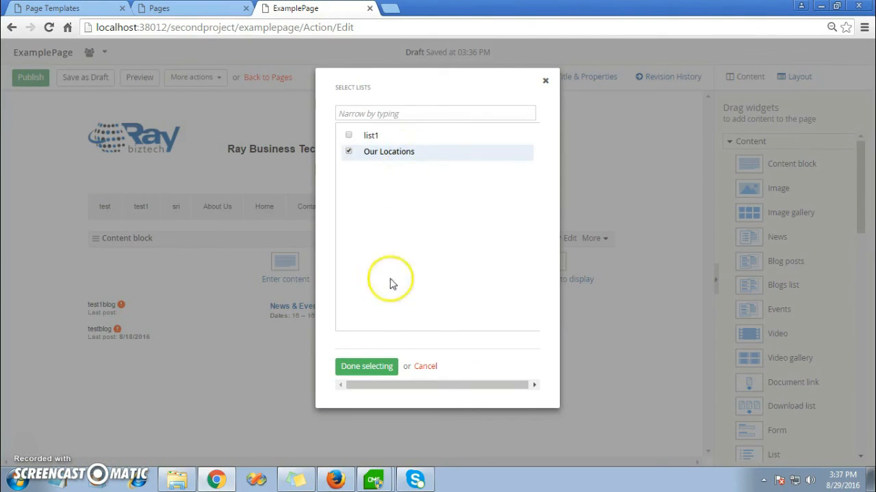
pyautogui.click(366, 367)
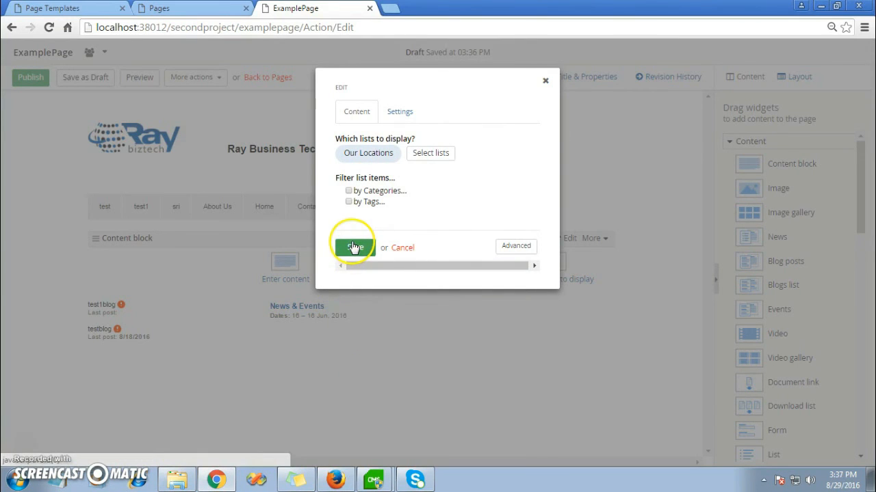
pyautogui.click(353, 246)
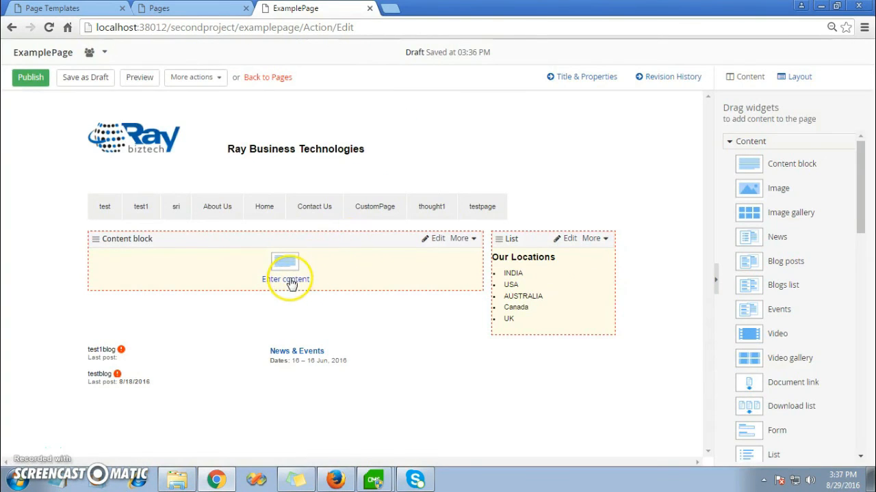
pyautogui.click(284, 280)
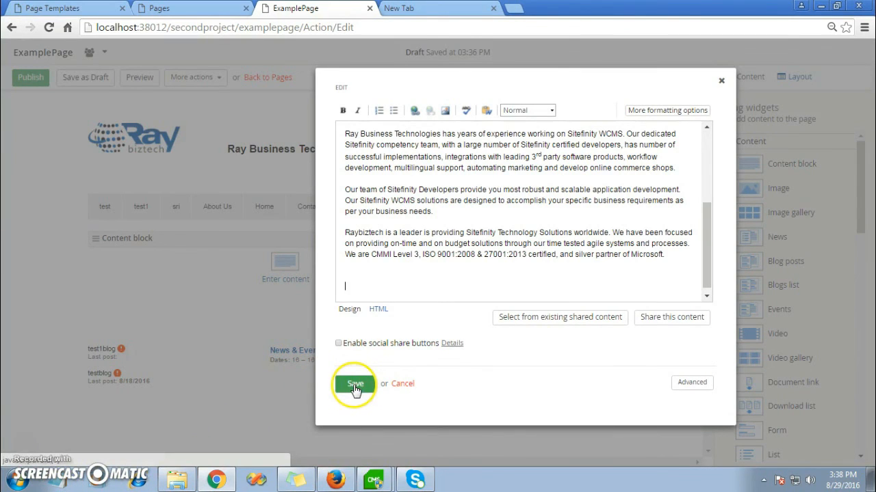
# Step: Save the Ray Business Technologies description paragraphs into the content block
pyautogui.click(356, 383)
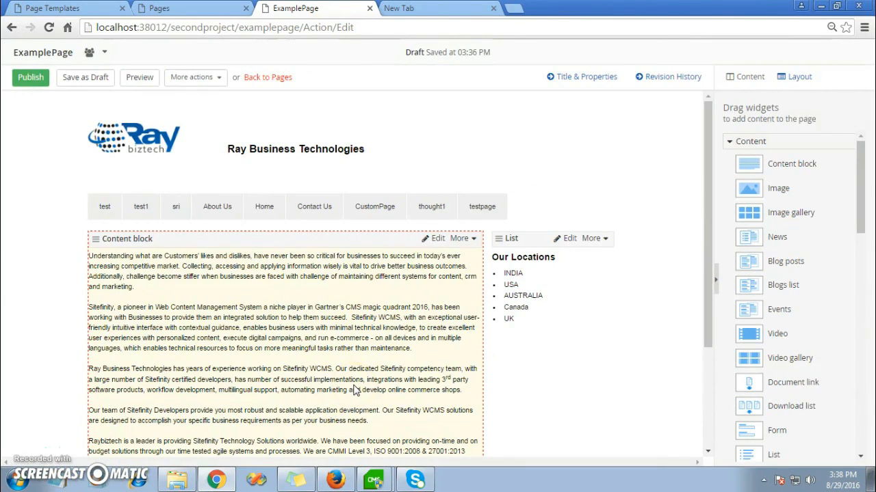
pyautogui.scroll(-3)
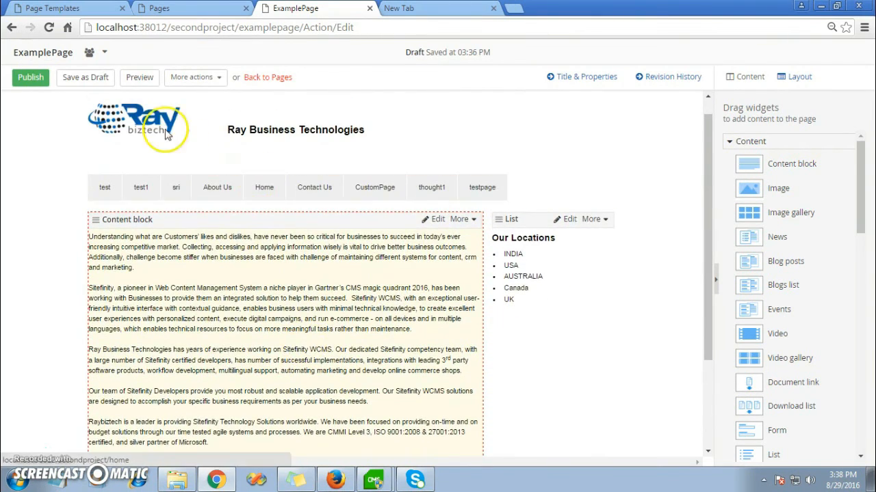
pyautogui.click(140, 77)
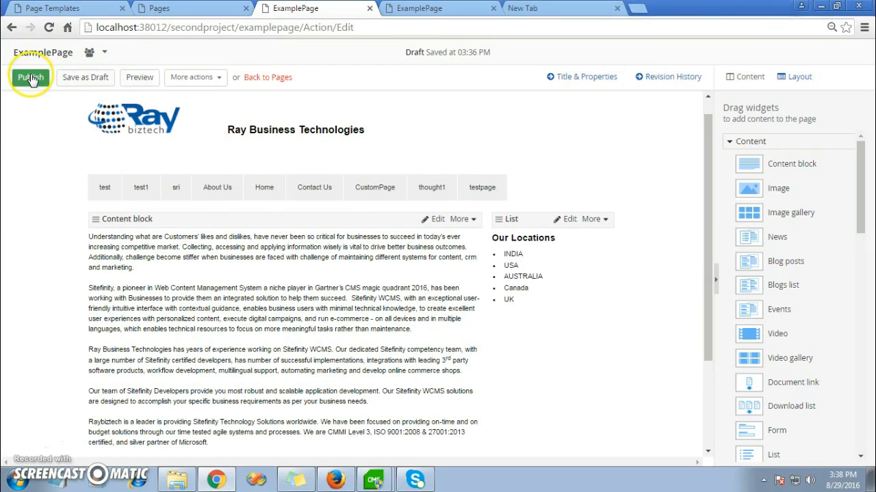
# Step: Publish ExamplePage and view it live from the Pages list
pyautogui.click(30, 77)
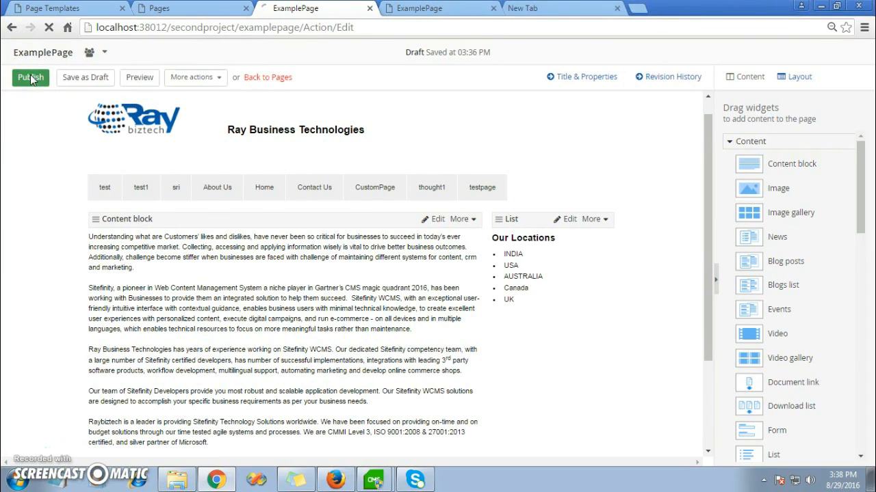
pyautogui.click(30, 77)
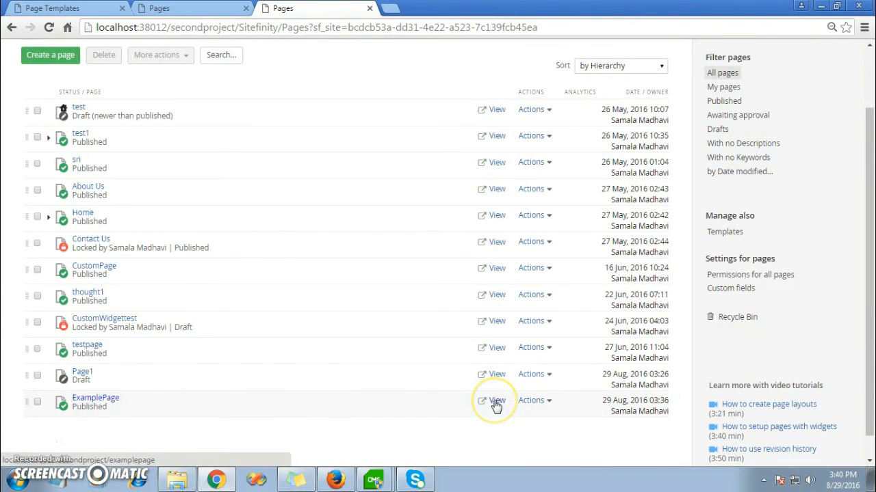
pyautogui.click(495, 401)
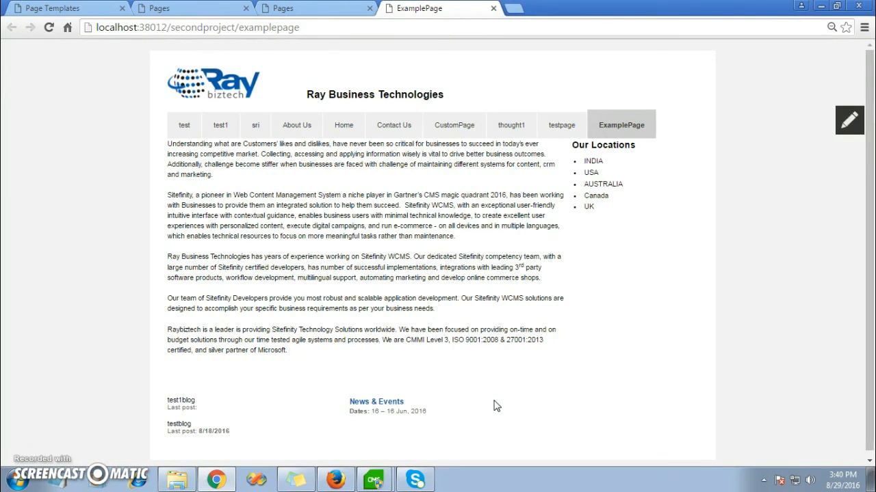